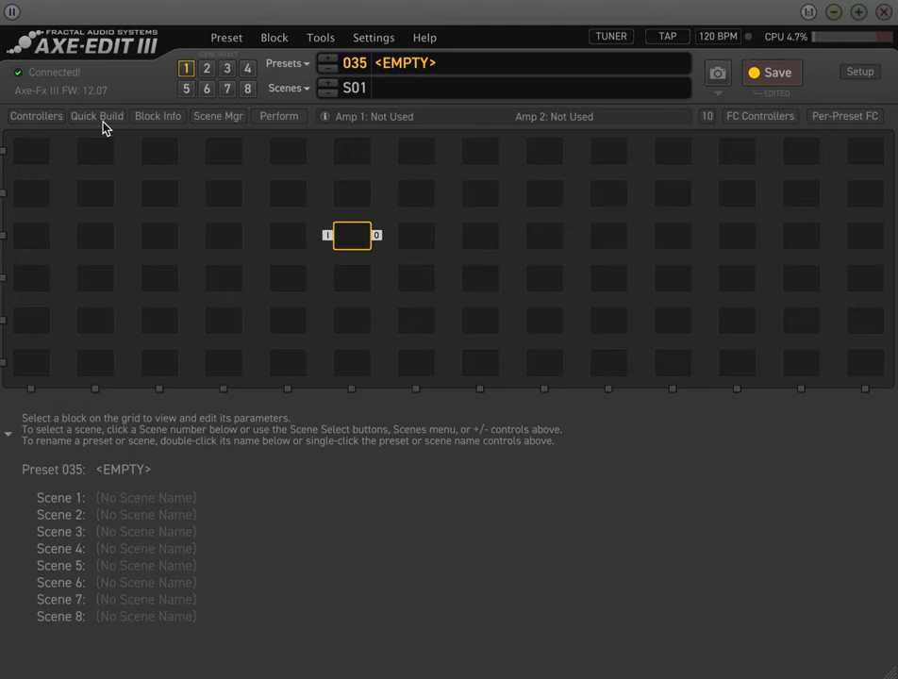
Place In 1, Amp, Cab and Out 1 as a connected grid row, then select the Amp.
left_click(226, 37)
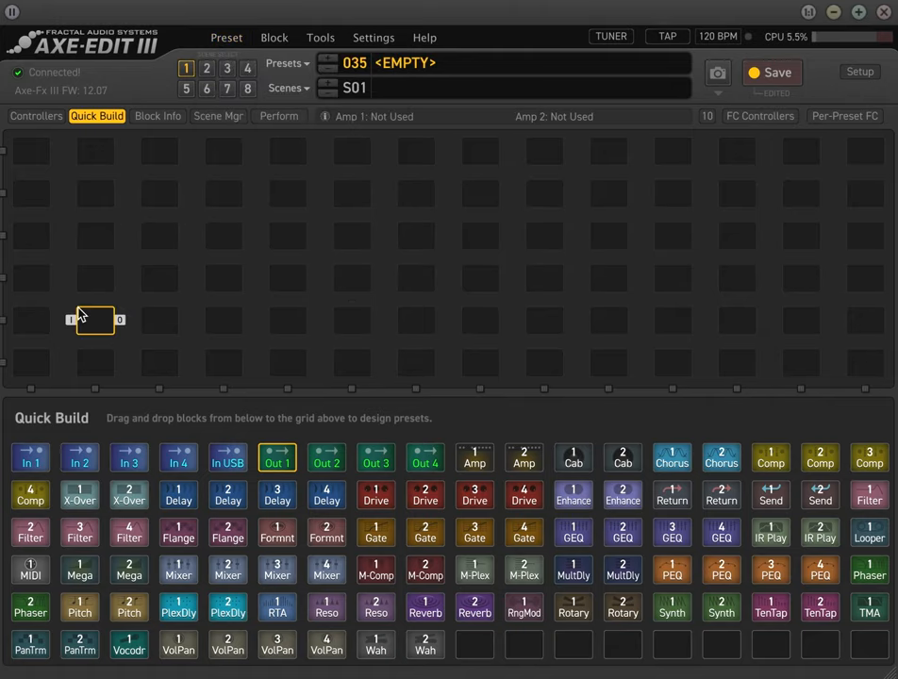
left_click_drag(30, 458, 341, 214)
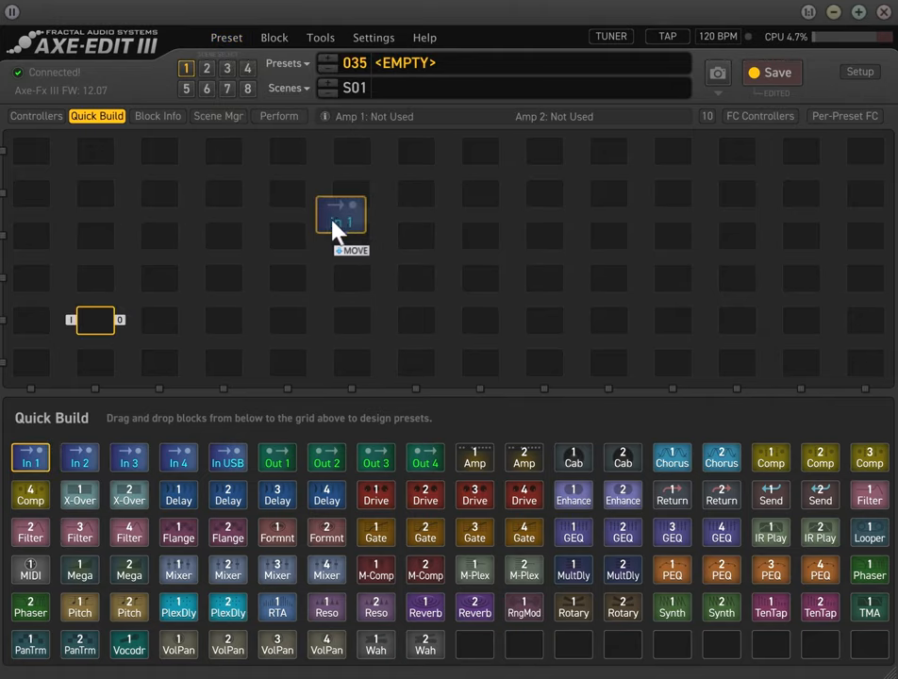
left_click_drag(340, 214, 288, 235)
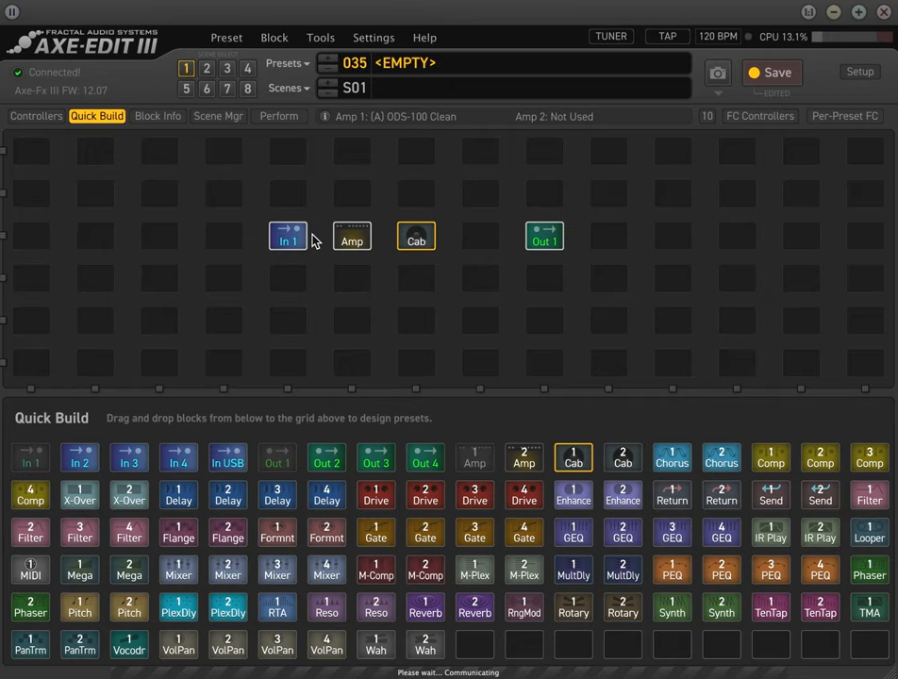
left_click(545, 236)
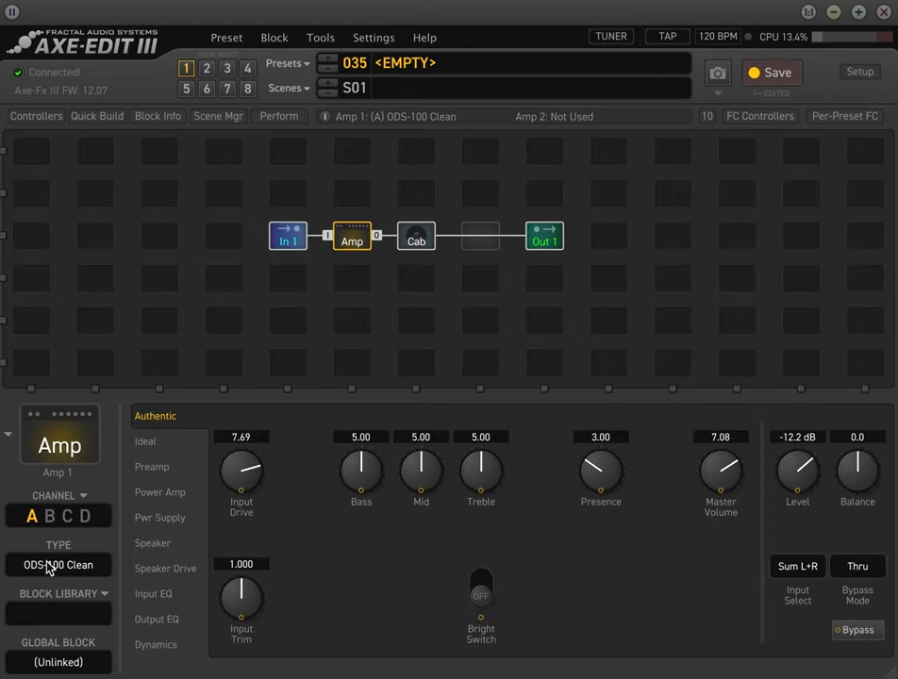
mouse_move(4, 573)
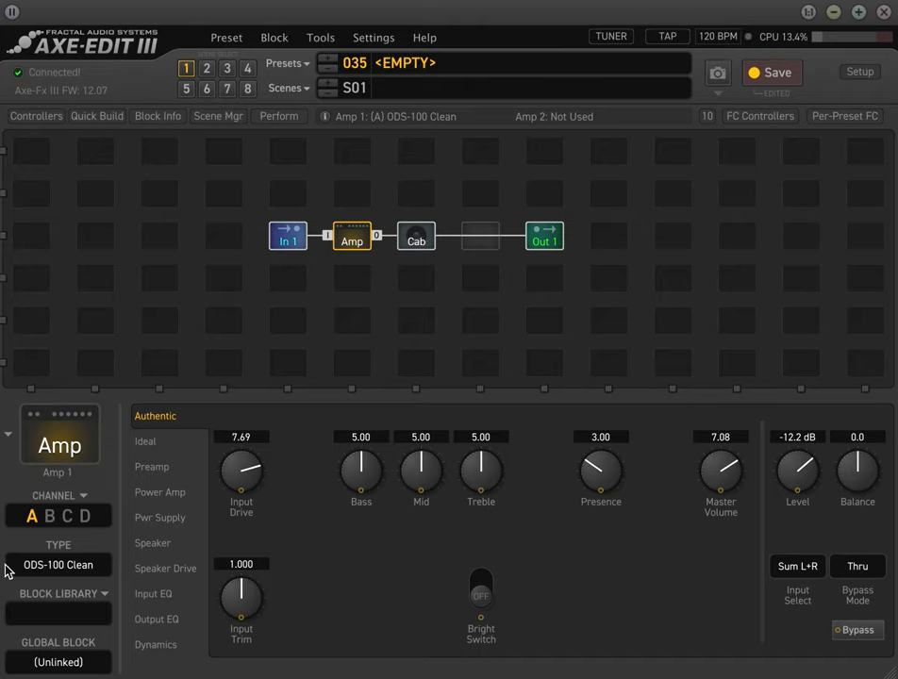
Delete and re-insert the Amp block, reset its channel, and choose the USA Clean type.
left_click(275, 37)
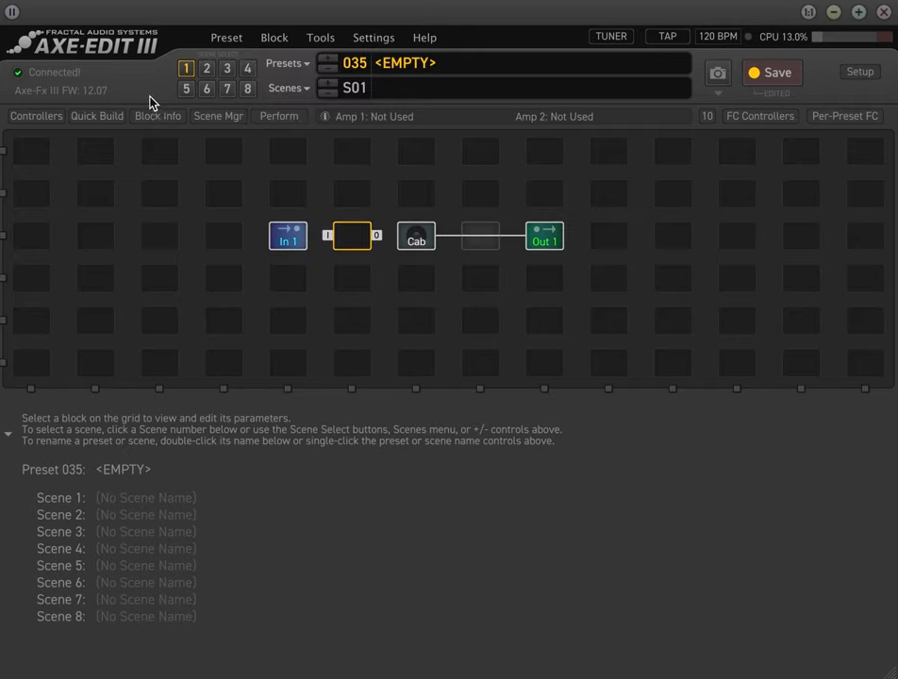
left_click(273, 37)
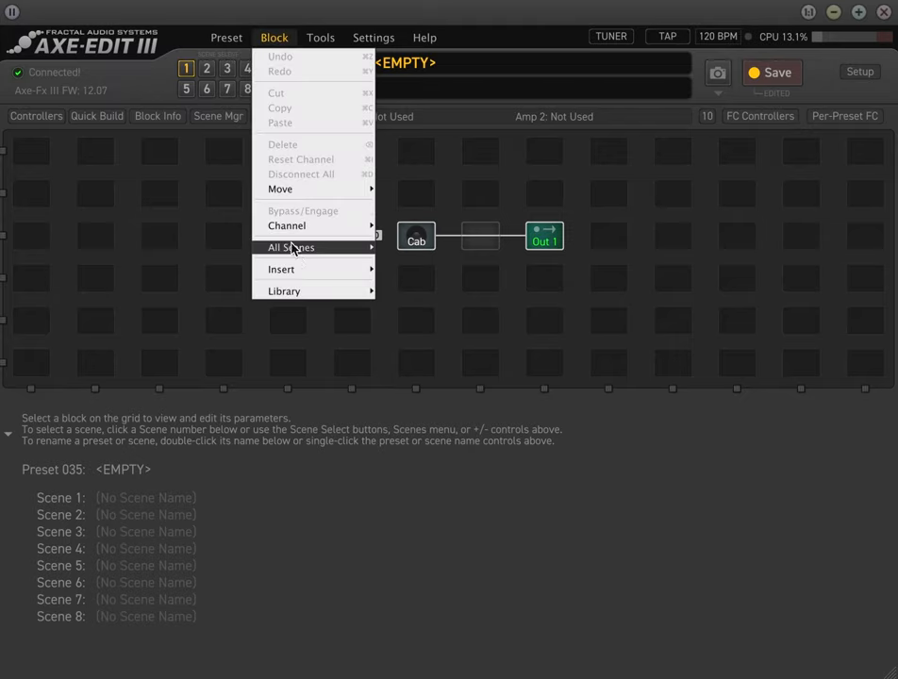
mouse_move(288, 37)
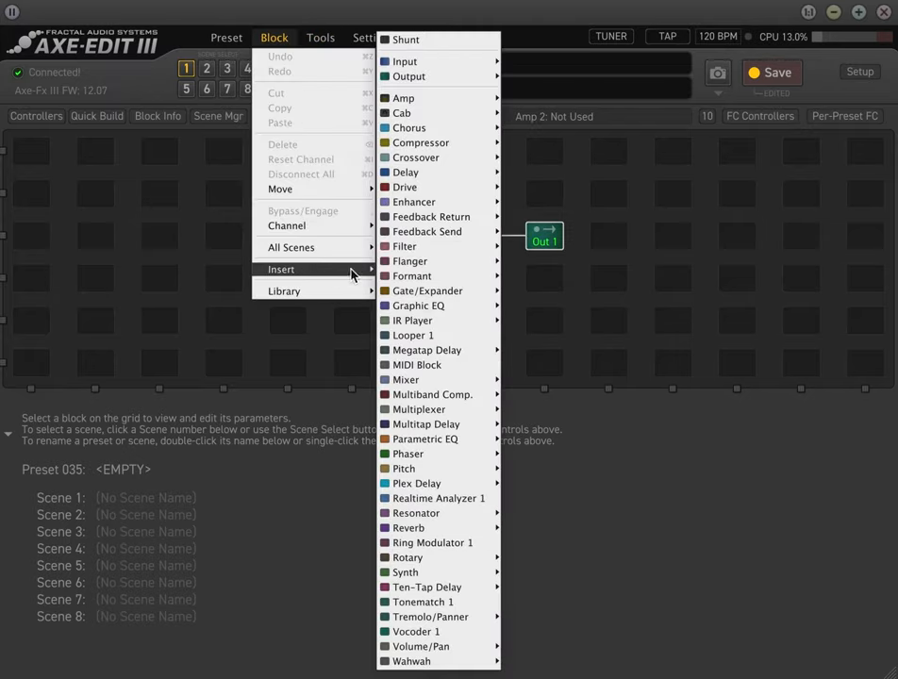
left_click(405, 112)
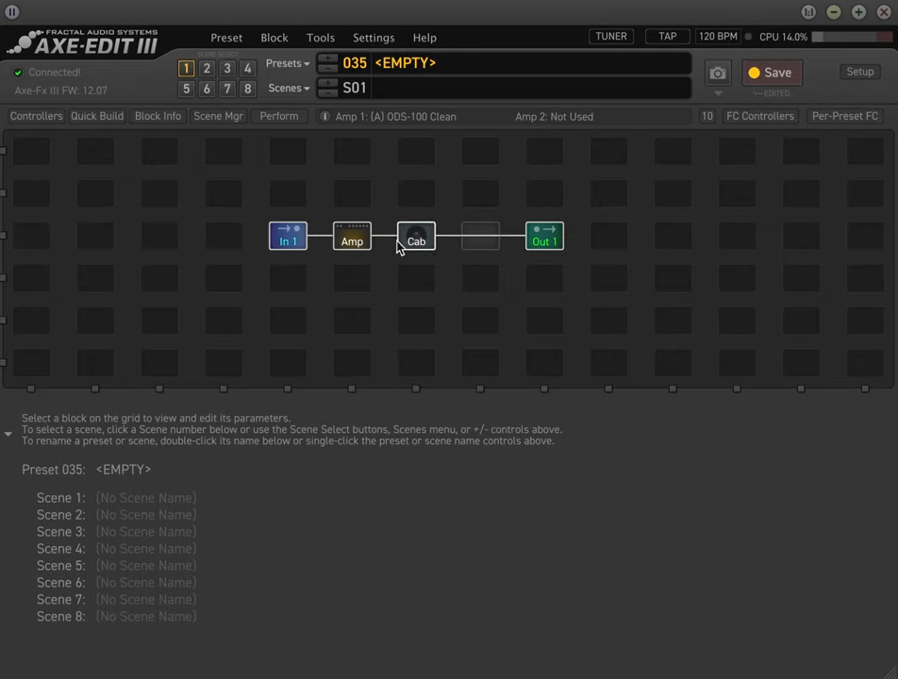
left_click(351, 237)
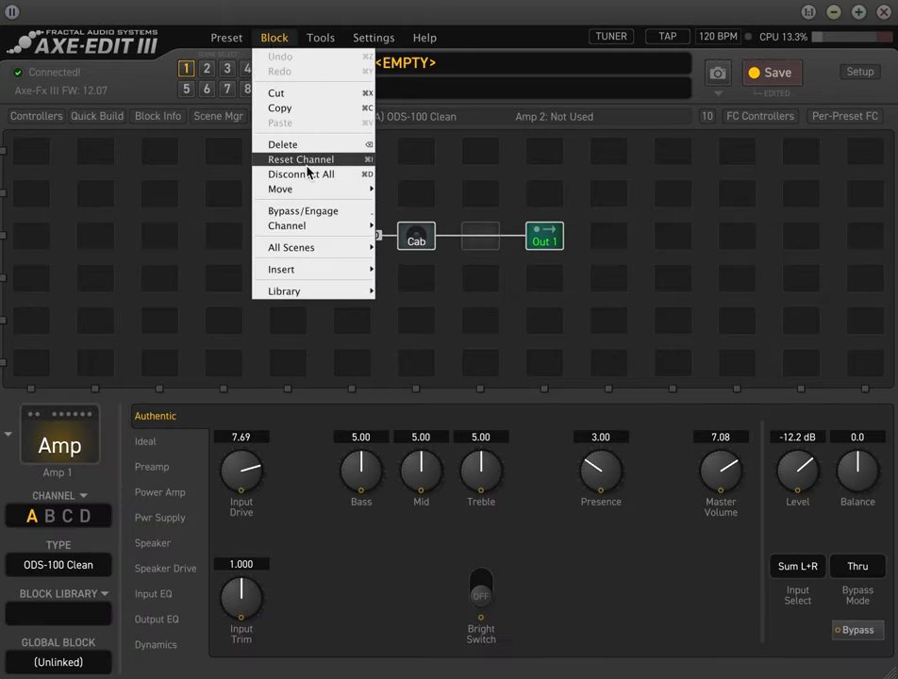
left_click(300, 159)
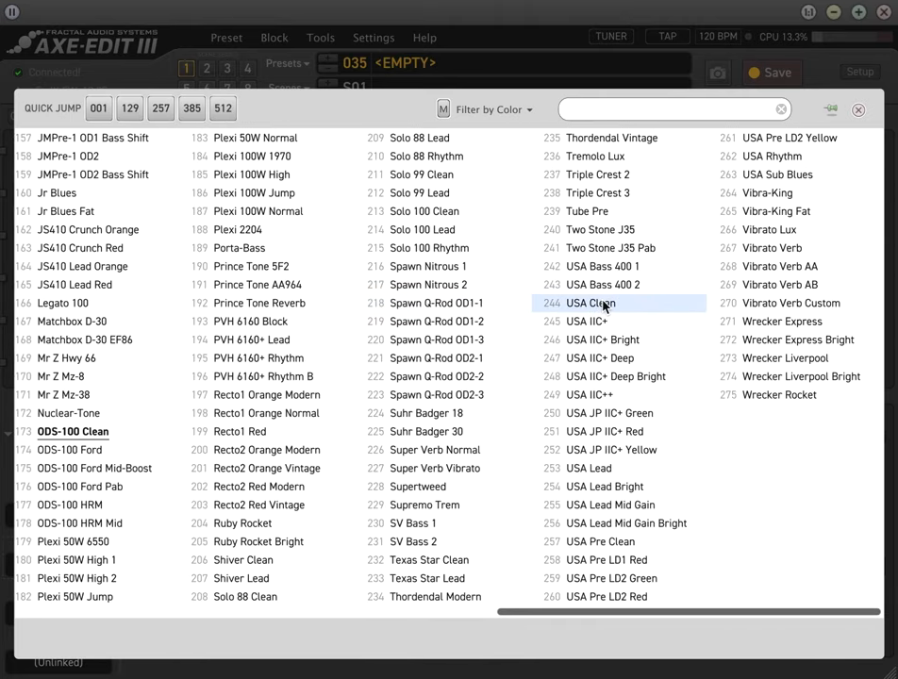
double_click(590, 302)
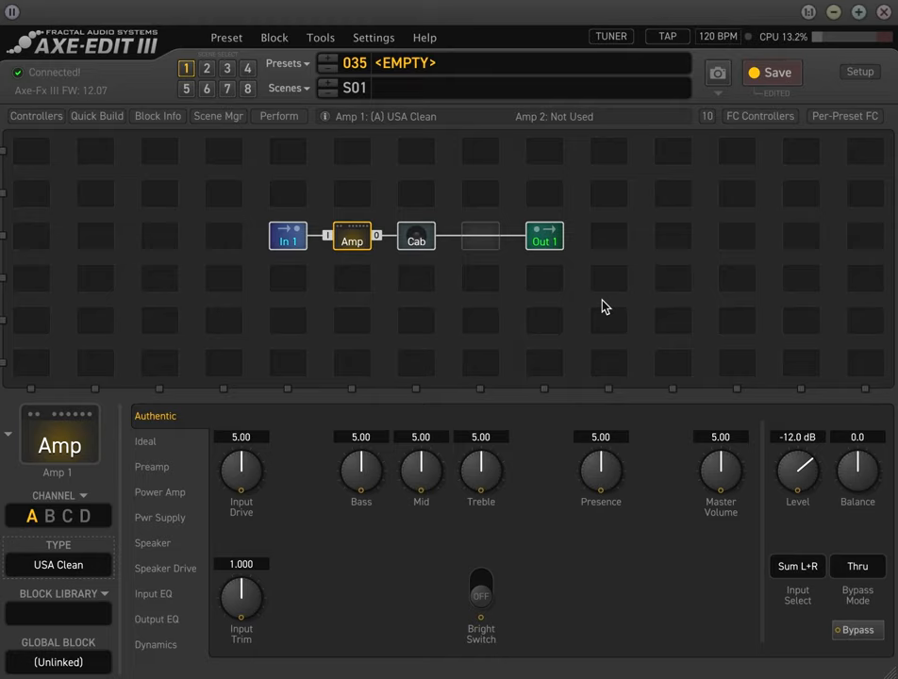
mouse_move(595, 304)
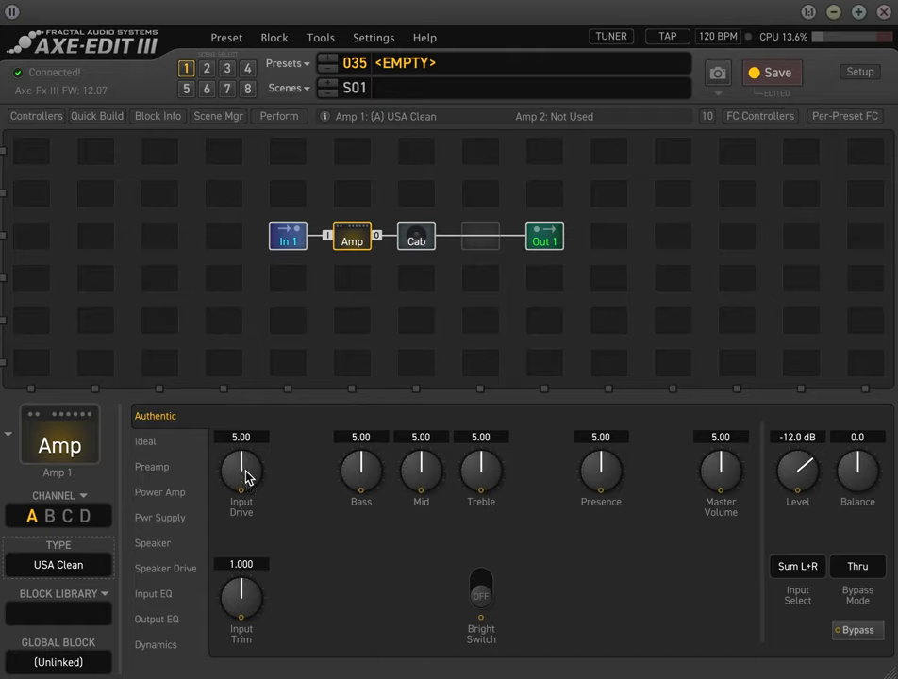
mouse_move(259, 438)
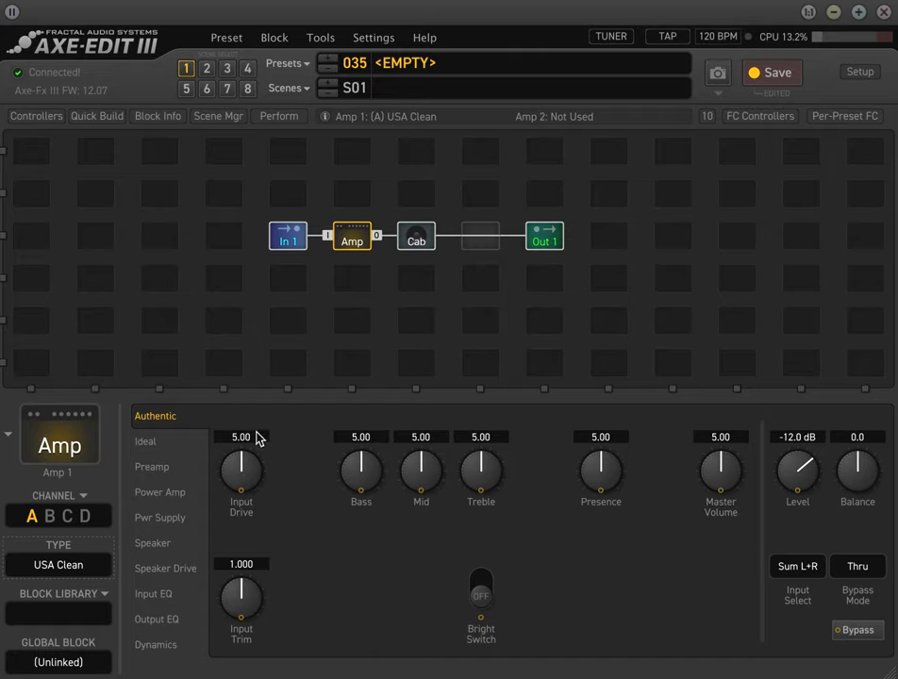
mouse_move(250, 482)
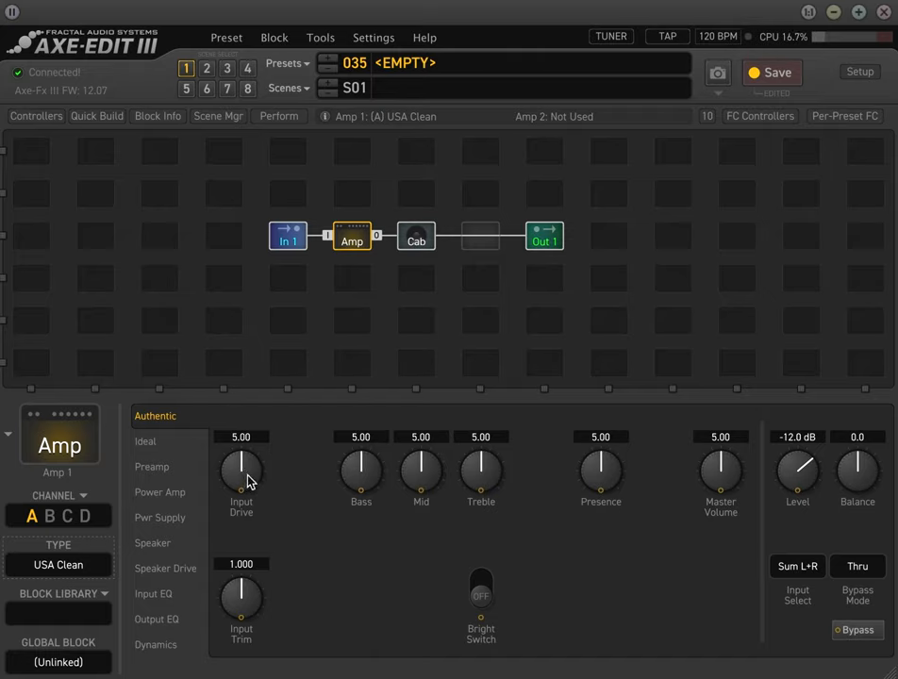
Push the amp's Input Drive up, reset it to 5.00, then nudge it to 5.02.
left_click_drag(242, 477, 253, 434)
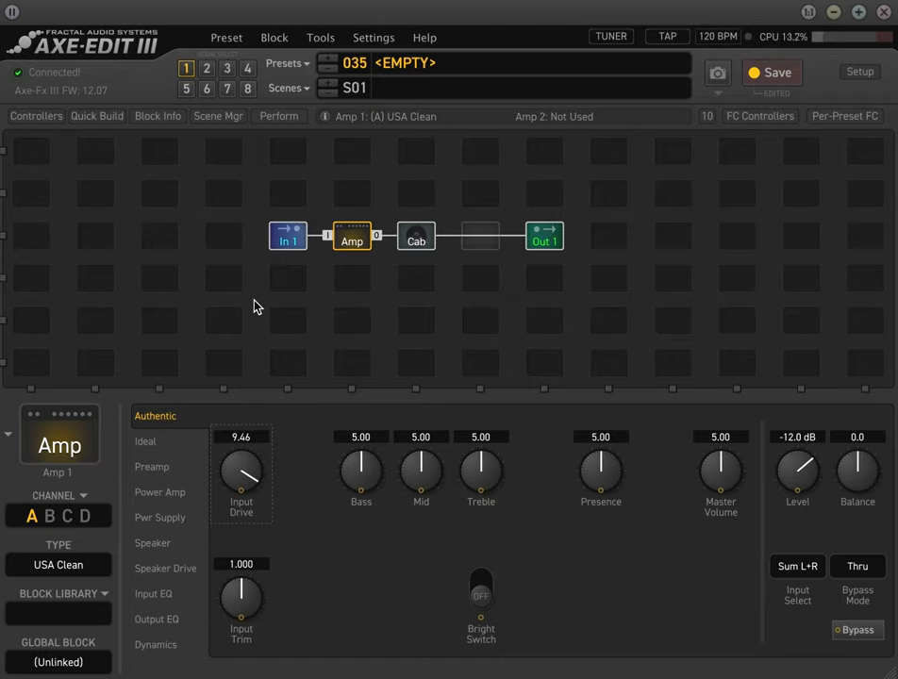
double_click(241, 437)
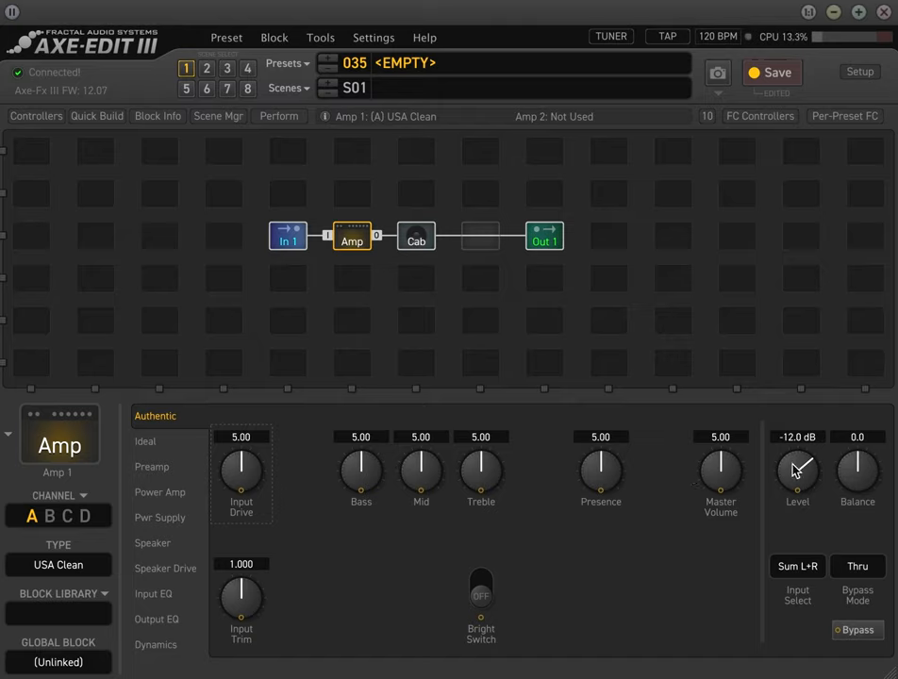
mouse_move(560, 259)
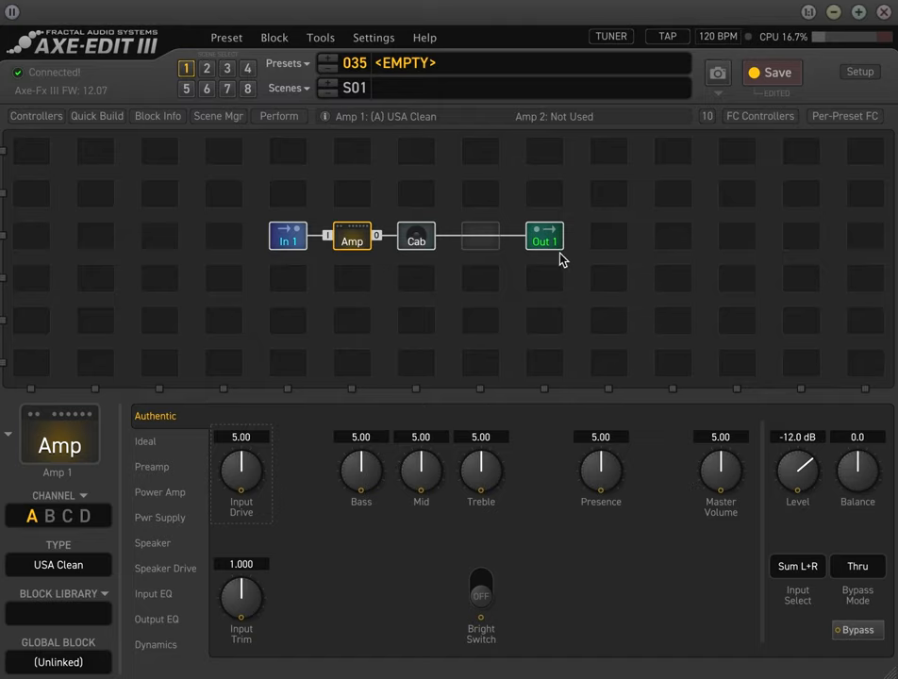
mouse_move(500, 215)
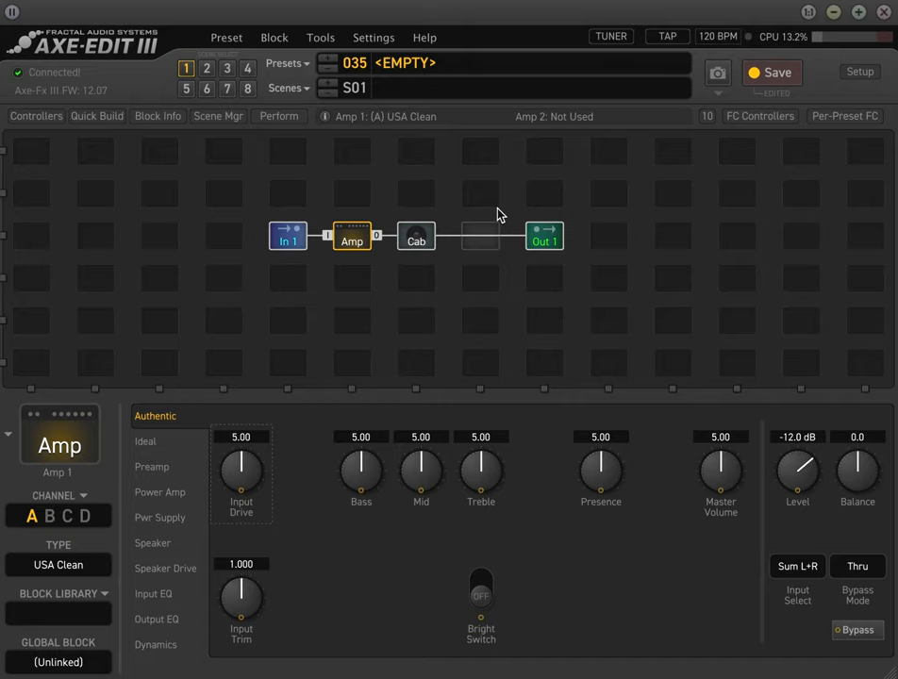
mouse_move(242, 468)
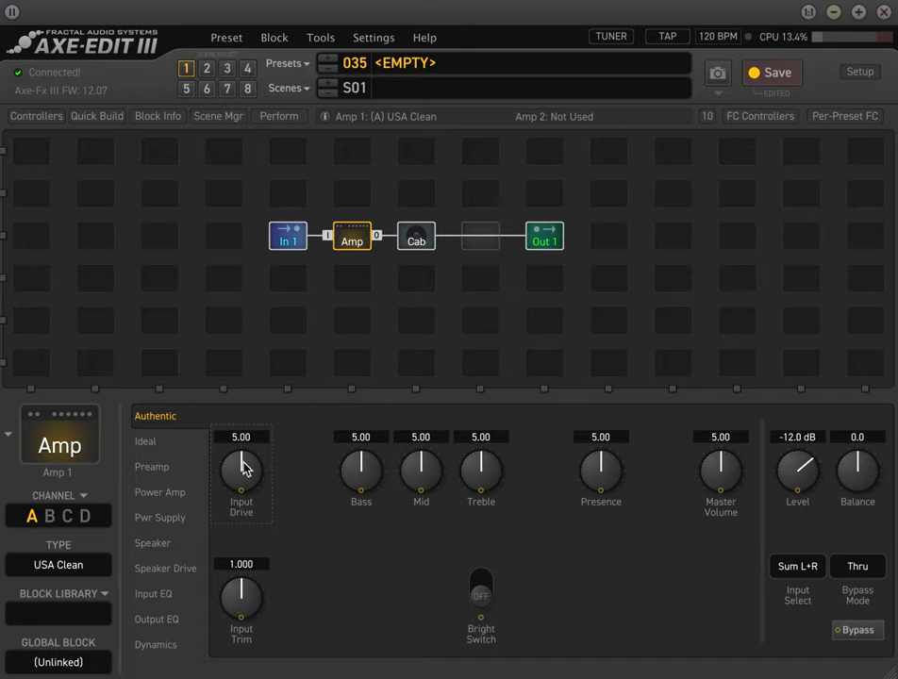
left_click_drag(241, 476, 241, 472)
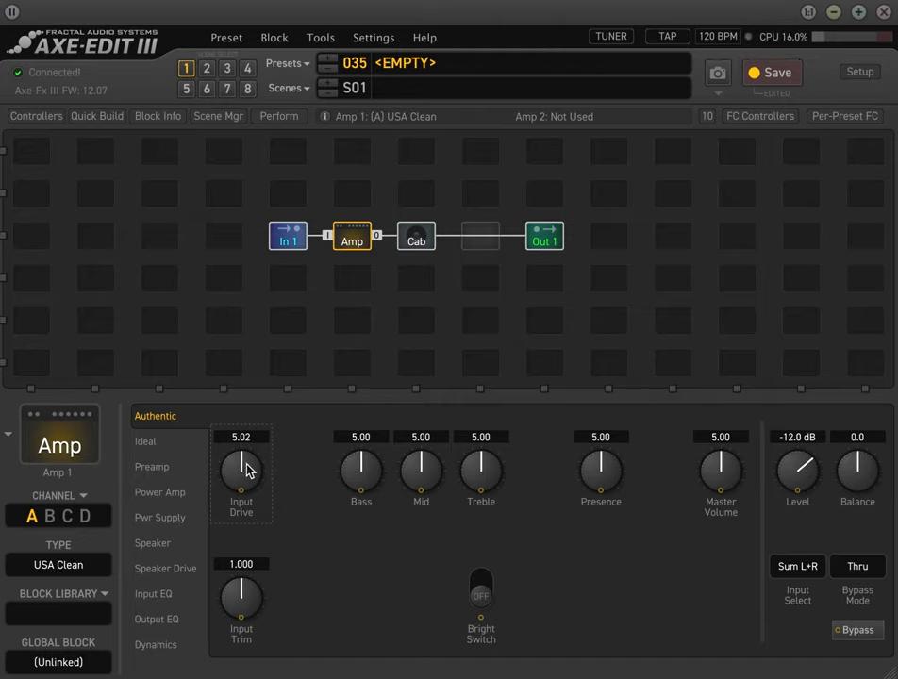
mouse_move(435, 549)
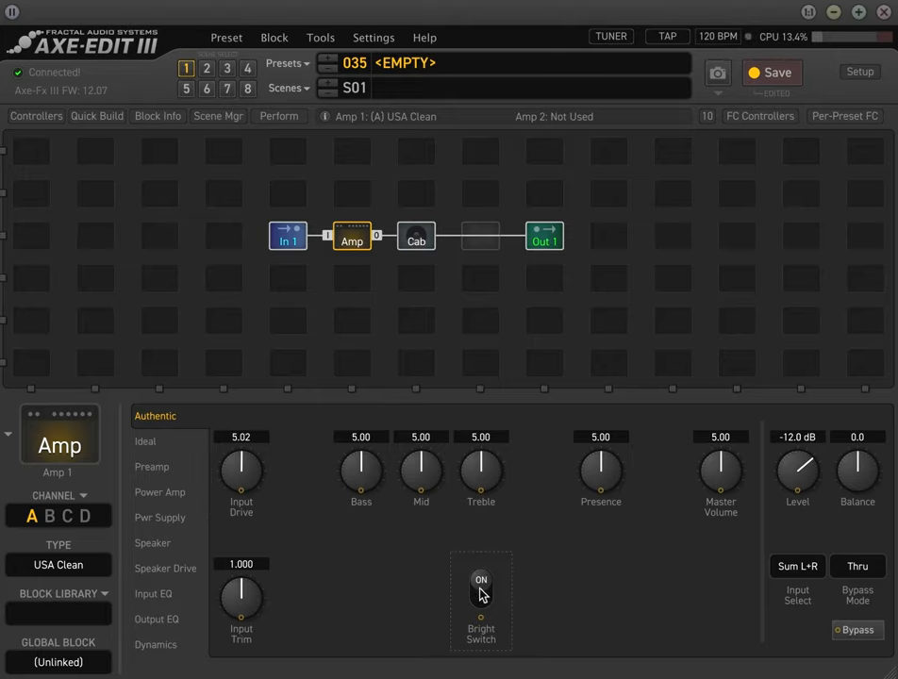
Filter the Cab 1 picker by 4x12 and load 4x12 Cali 57 A.
left_click(416, 235)
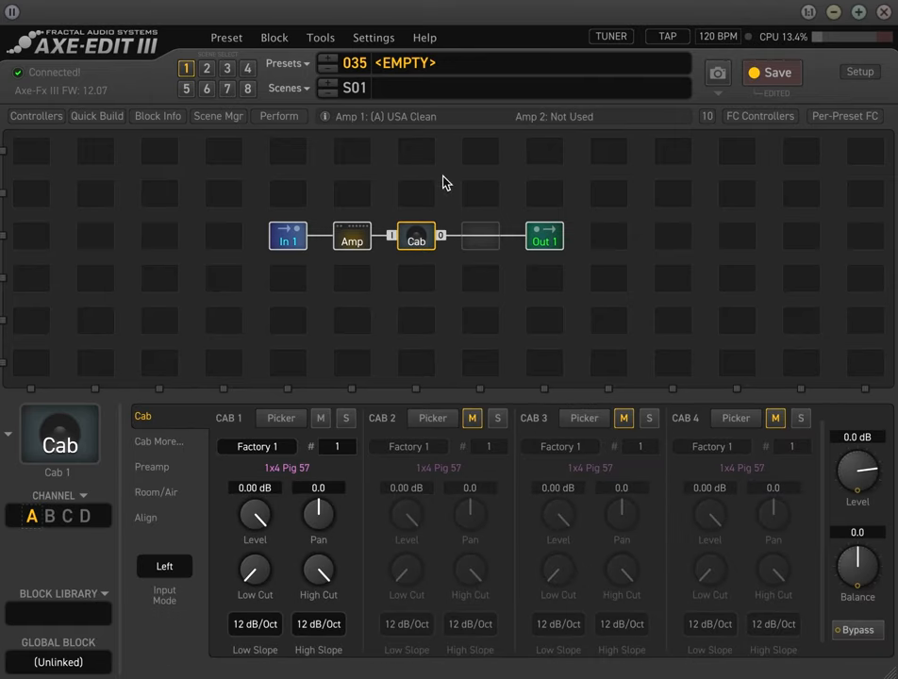
left_click(280, 417)
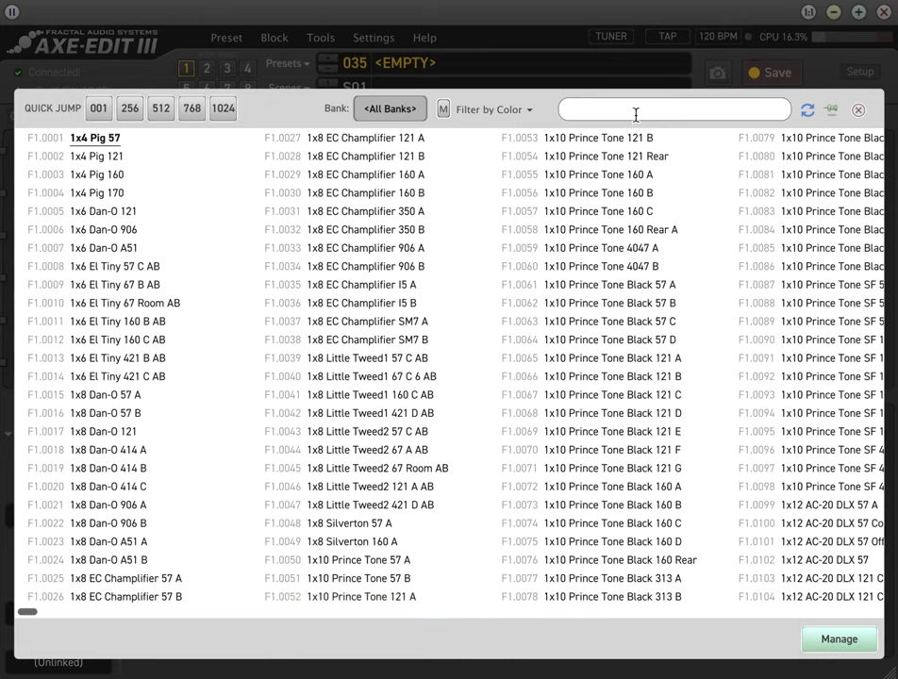
type("4x122")
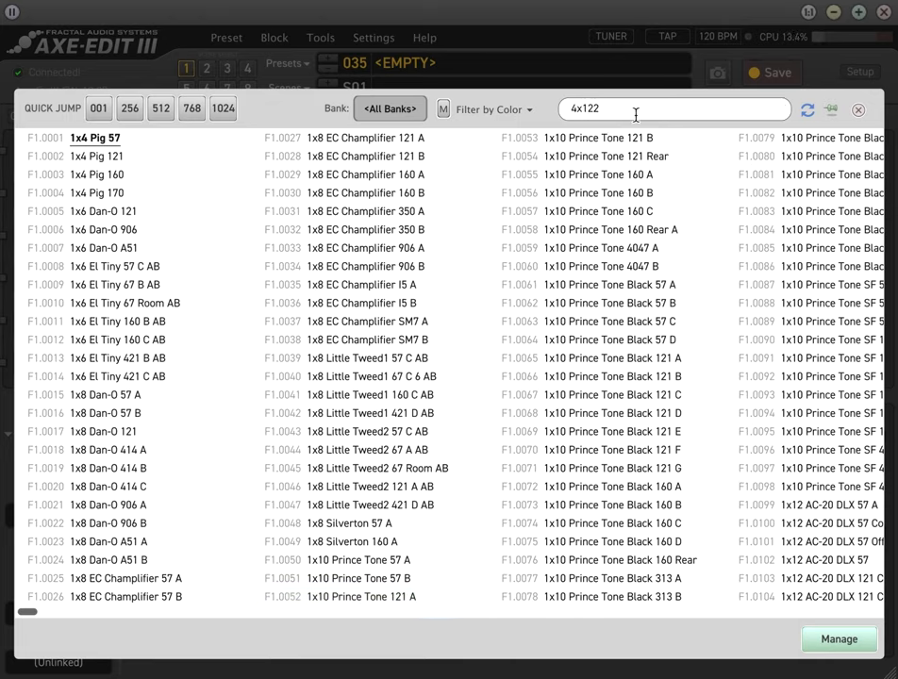
key("Backspace")
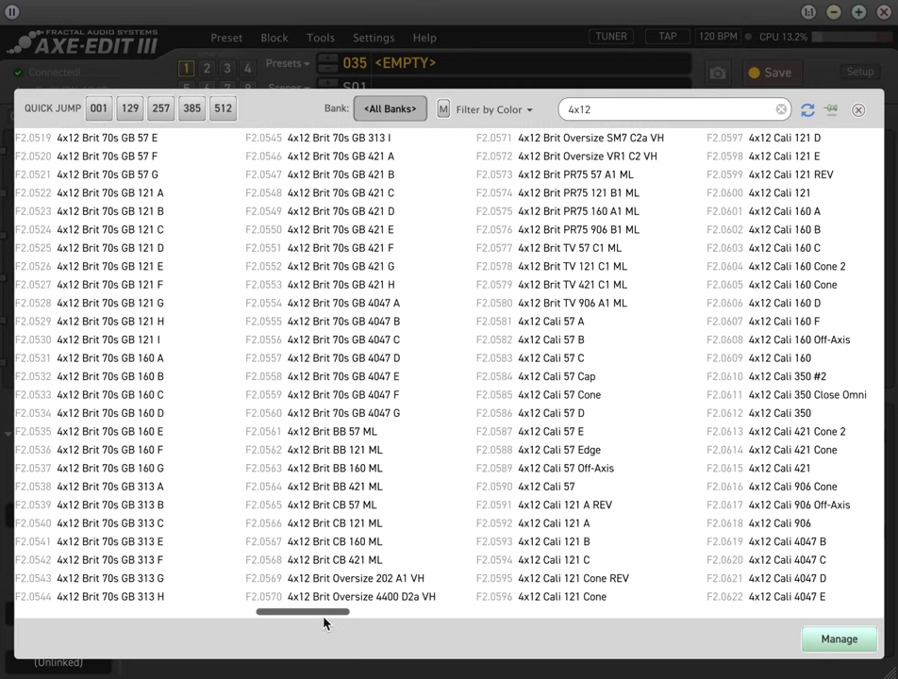
left_click(545, 321)
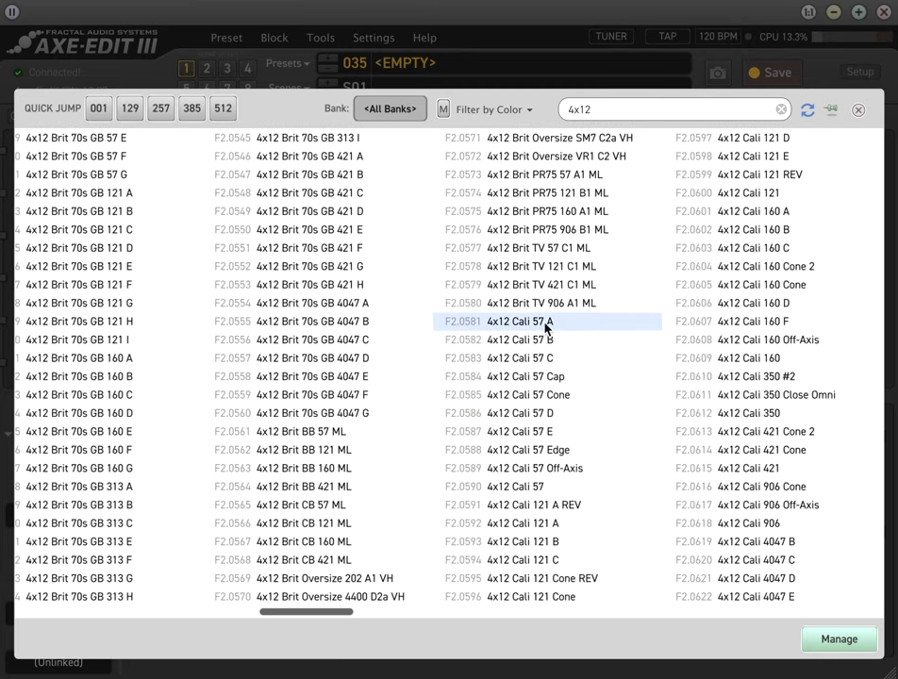
double_click(497, 321)
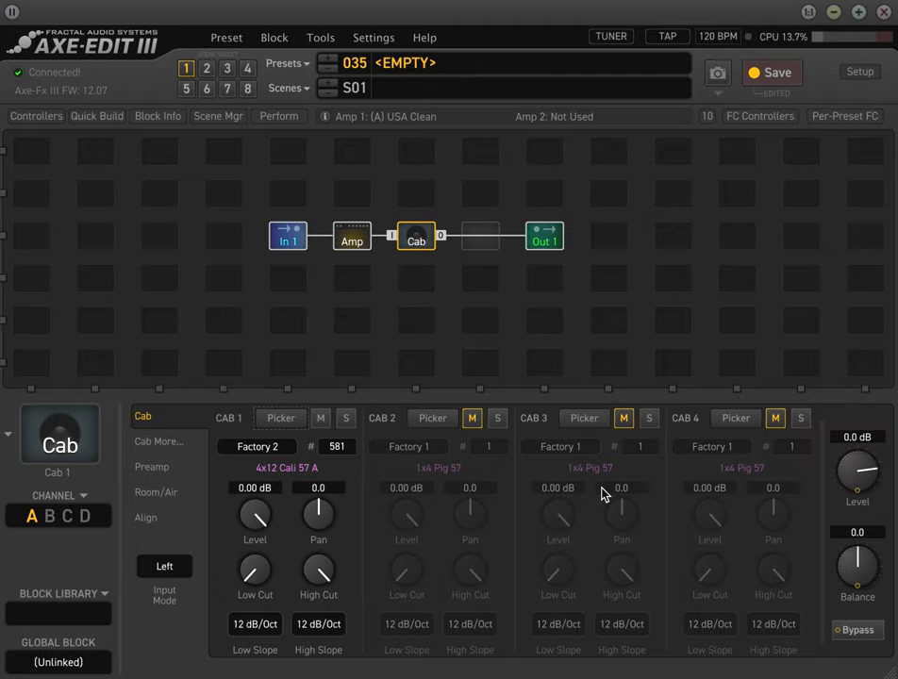
Raise the Amp Level from -12.0 dB to 0.0 dB, checking the Cab and Out 1 blocks.
left_click(351, 235)
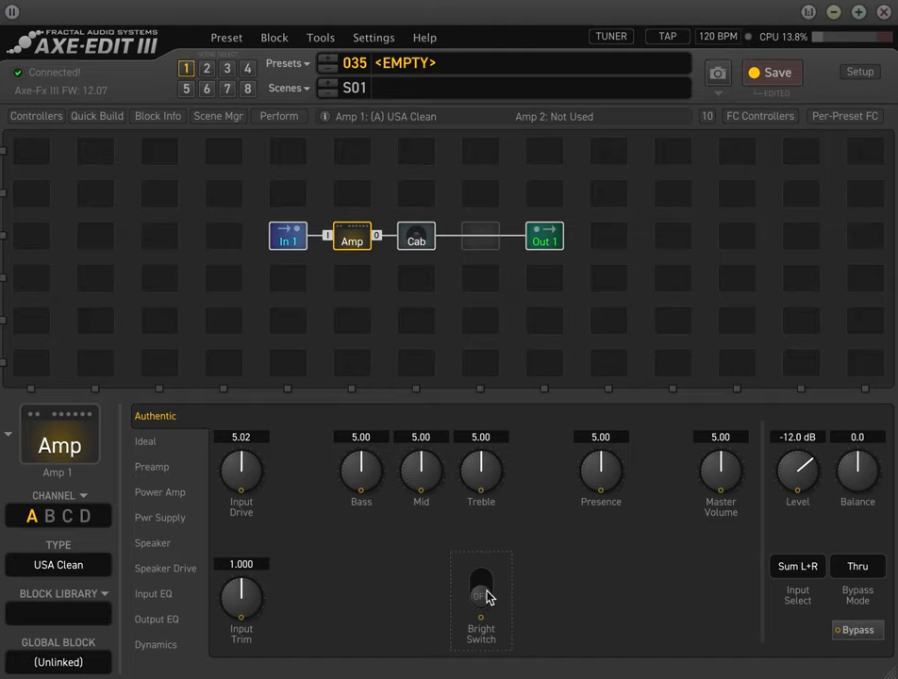
left_click(416, 235)
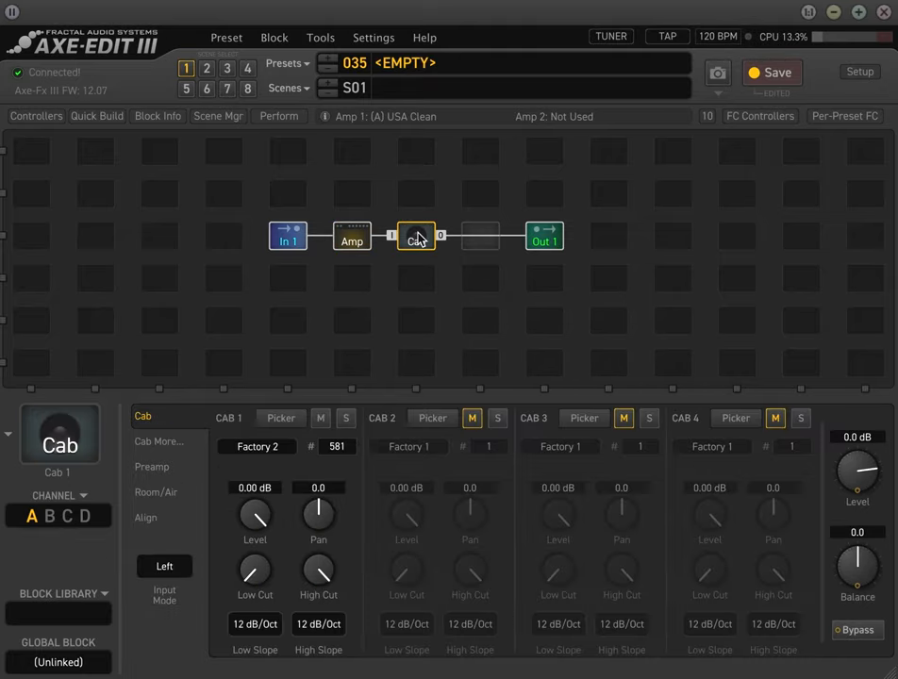
left_click(350, 235)
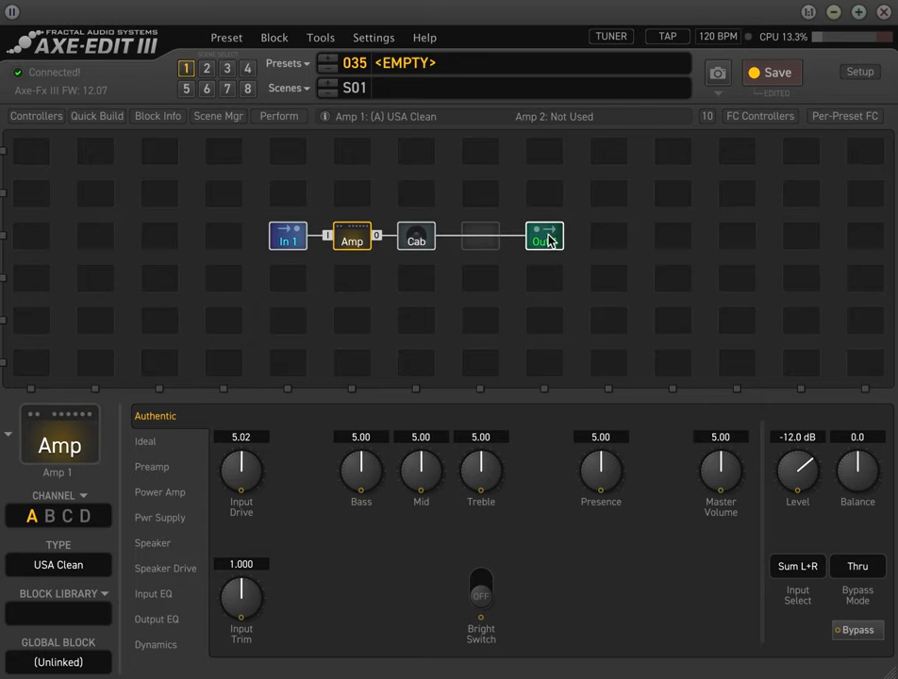
left_click(545, 235)
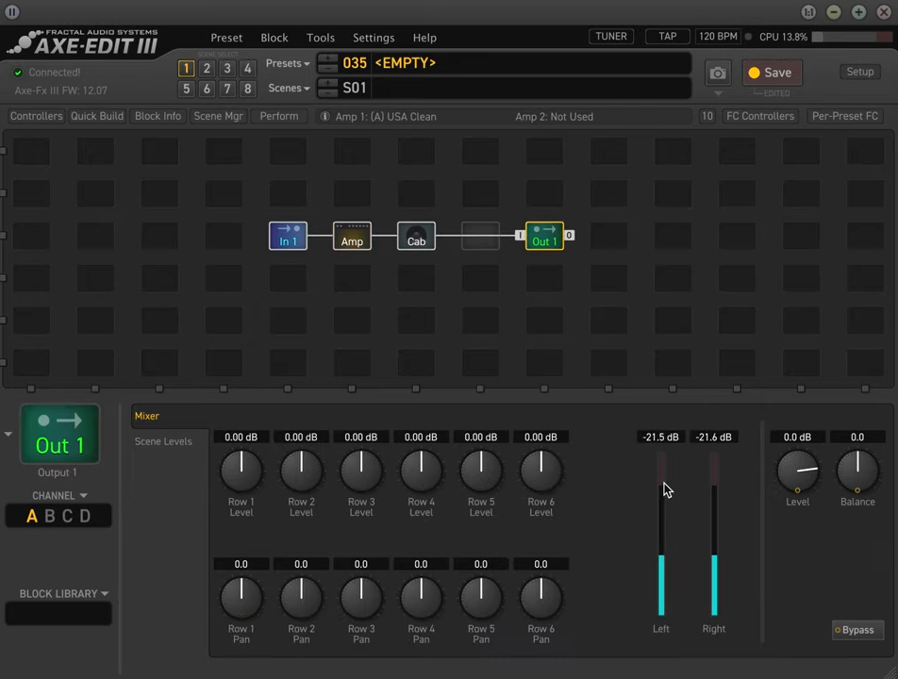
left_click(351, 234)
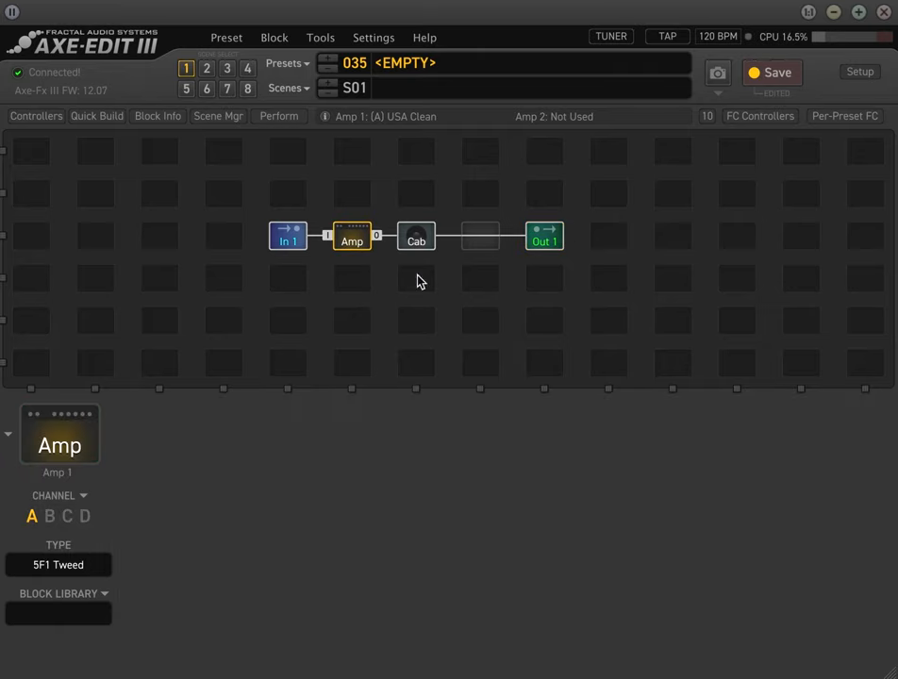
double_click(351, 236)
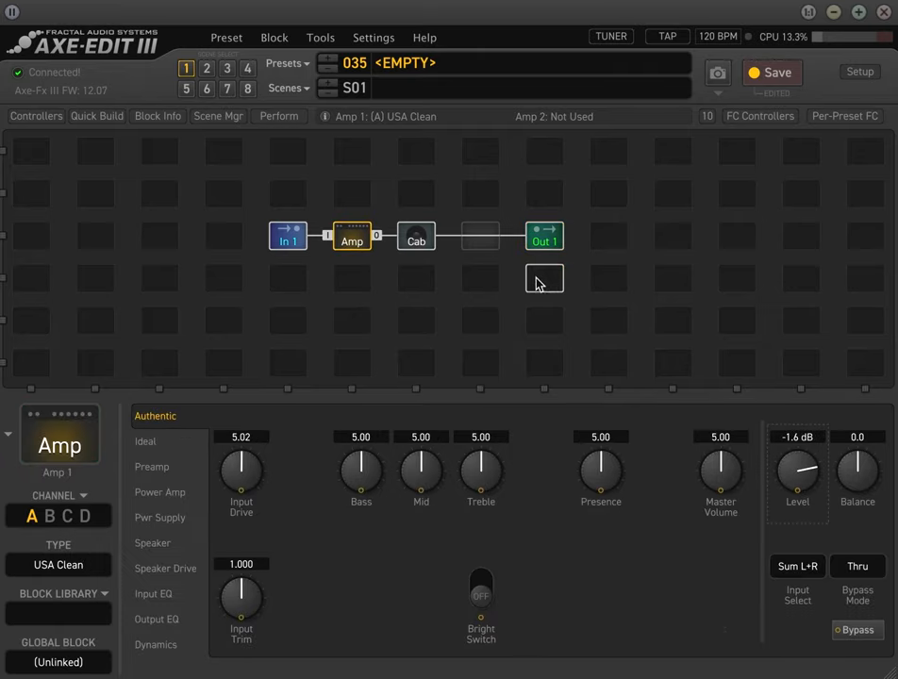
left_click(544, 235)
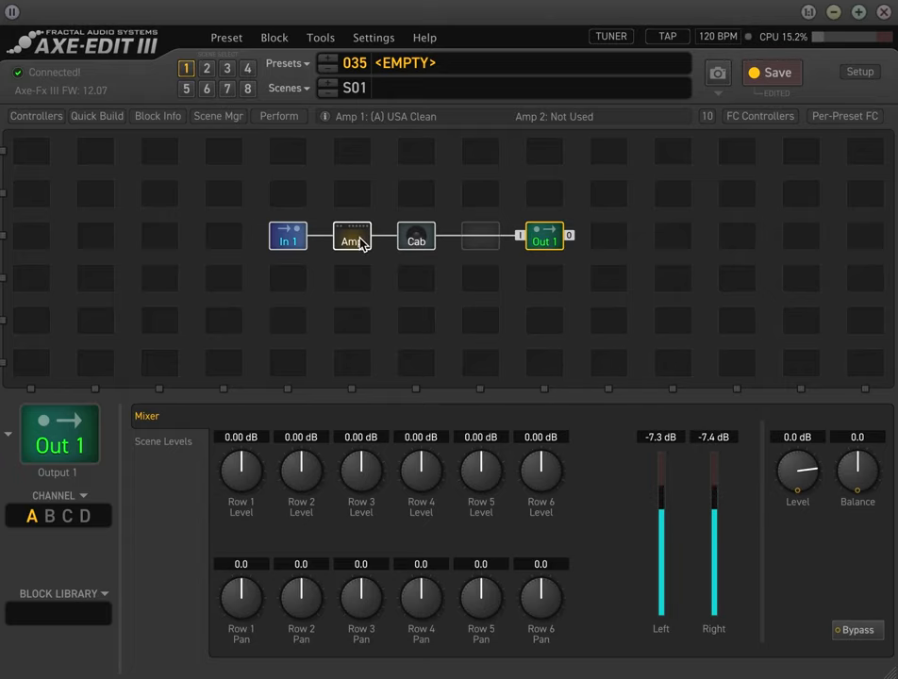
left_click(350, 235)
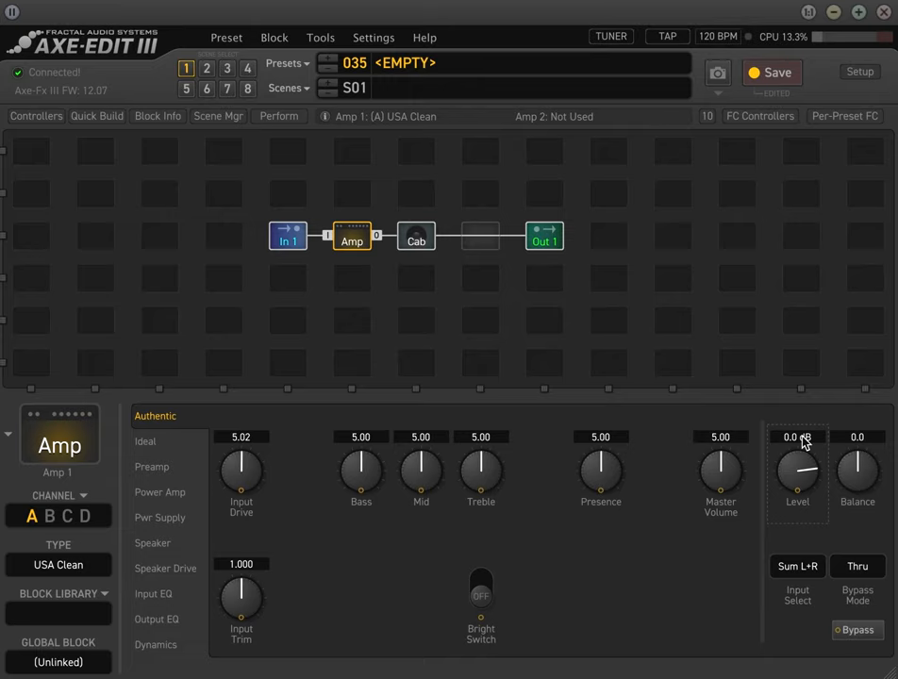
left_click(416, 235)
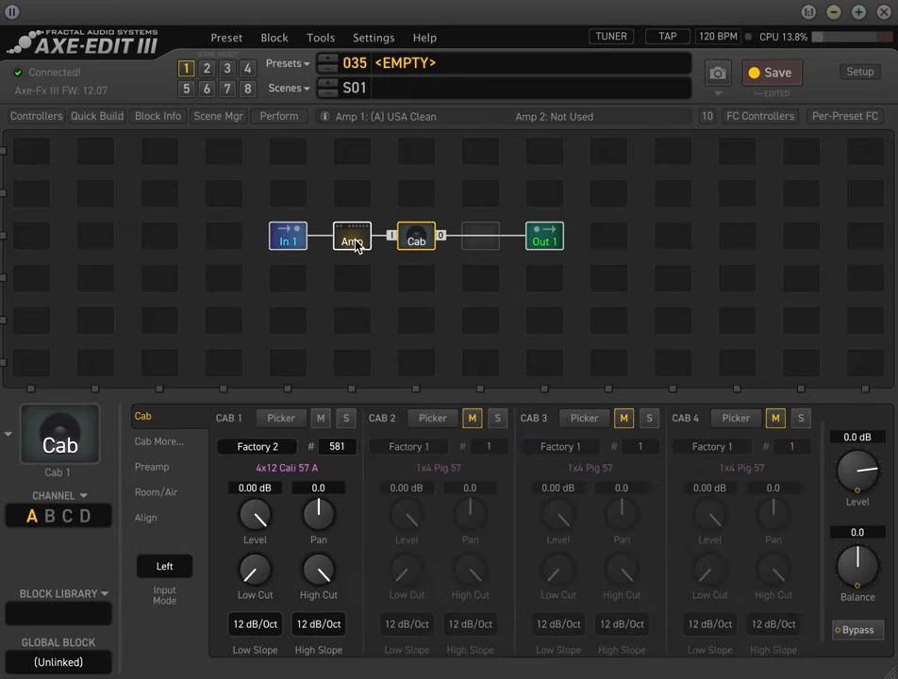
left_click(351, 235)
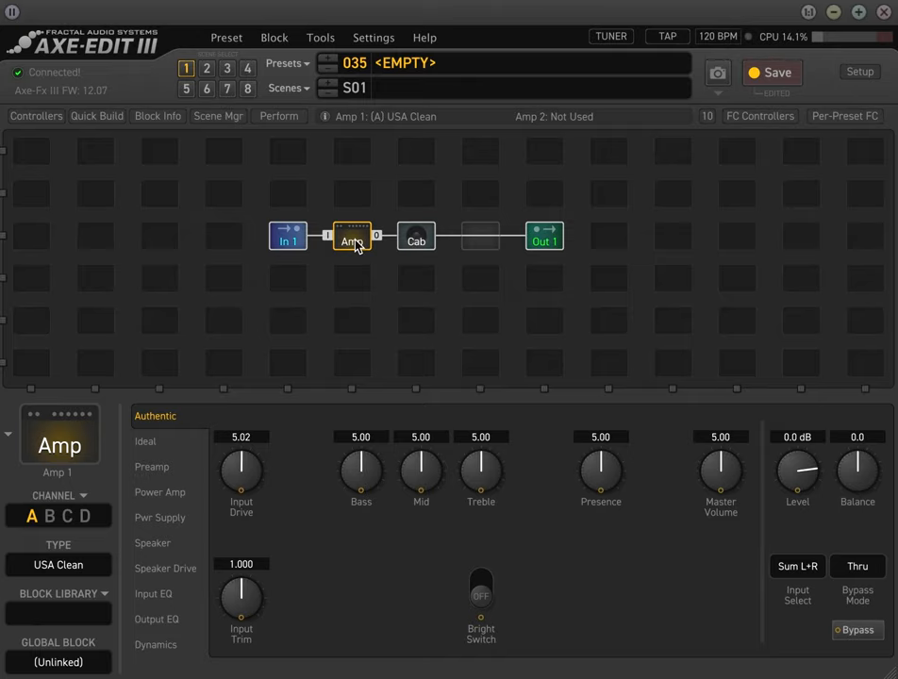
Show the Cab block's Preamp page: type None, drive 0.00, high cut 8000 Hz.
left_click(416, 235)
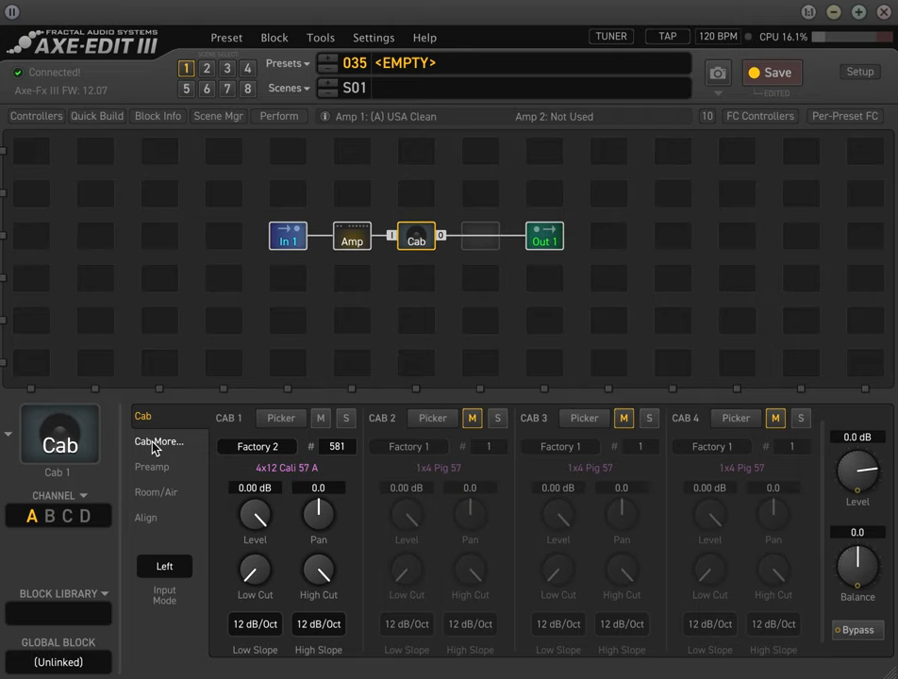
left_click(152, 467)
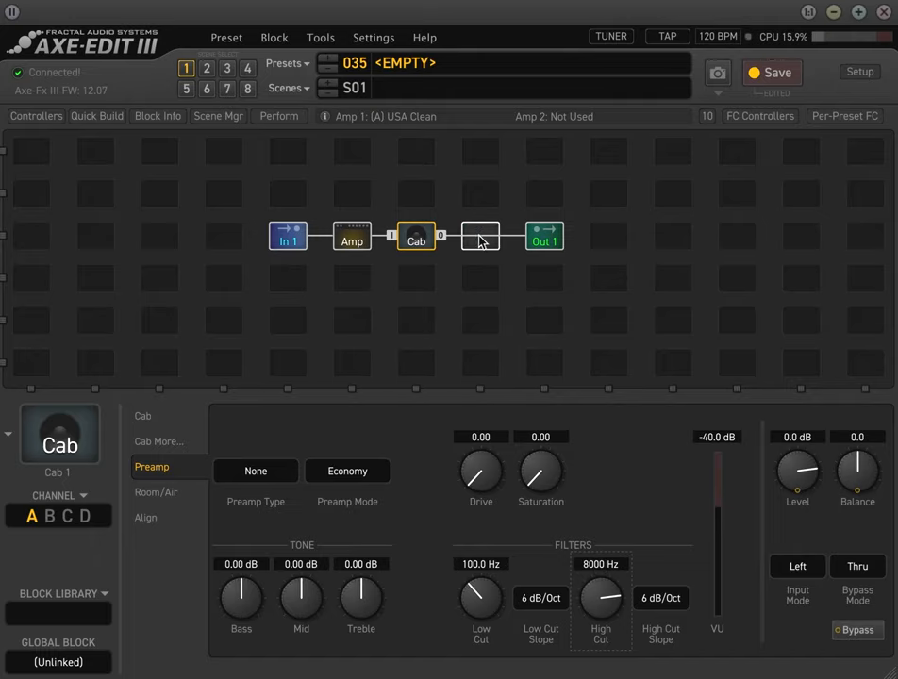
Insert a Reverb 1 (Medium Room) block in the empty slot after Cab.
right_click(480, 235)
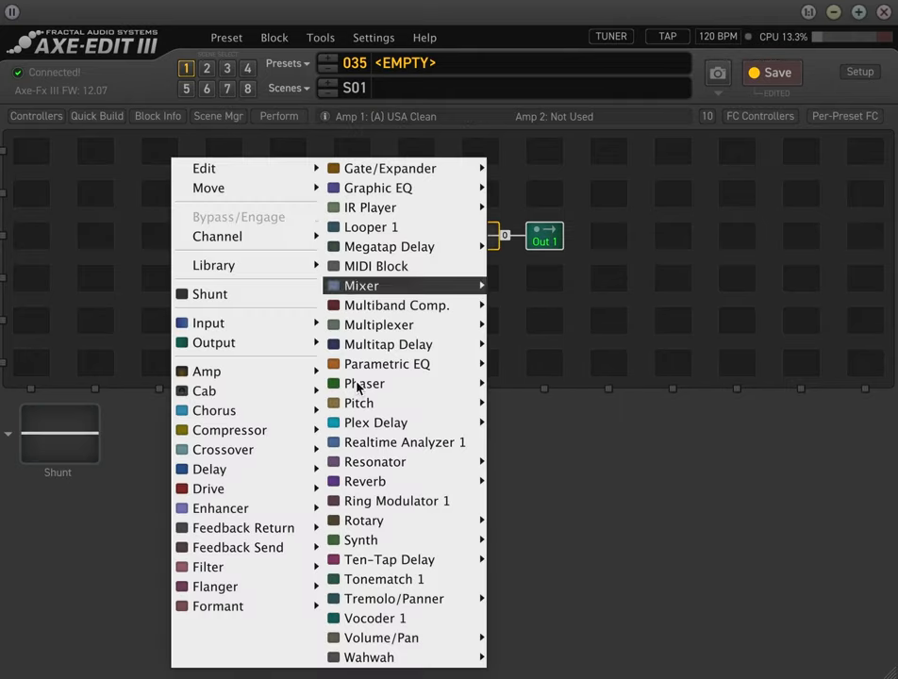
mouse_move(363, 482)
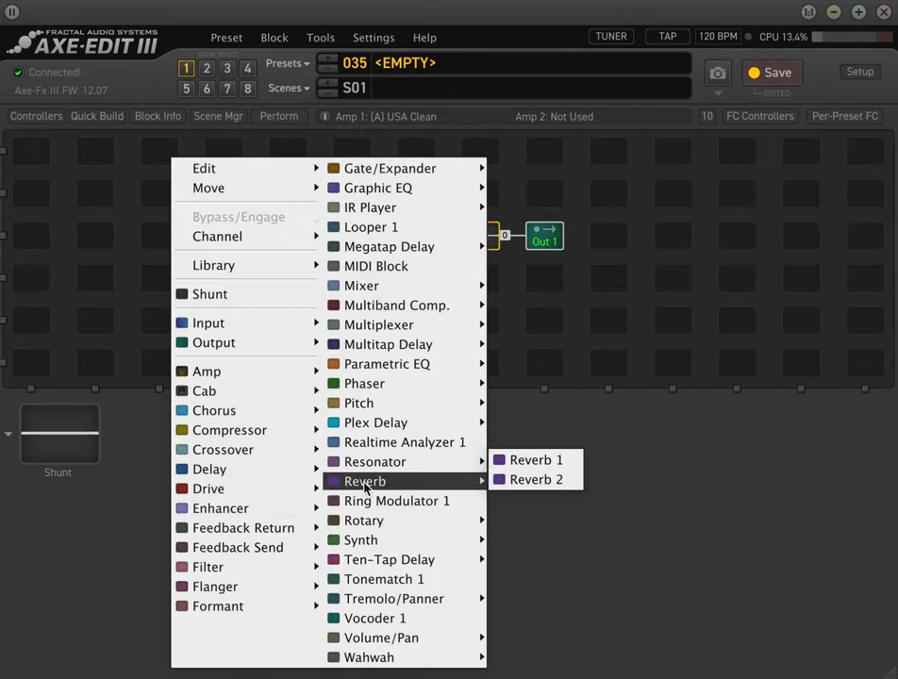
left_click(534, 459)
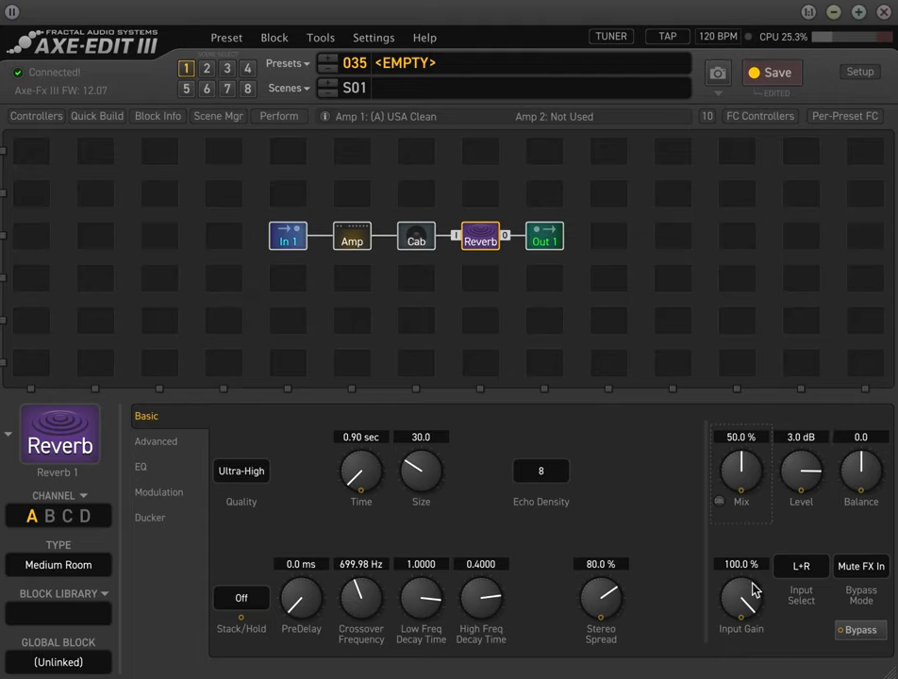
Turn the reverb's Input Gain down from 100% to 29.9%.
left_click_drag(741, 594, 740, 609)
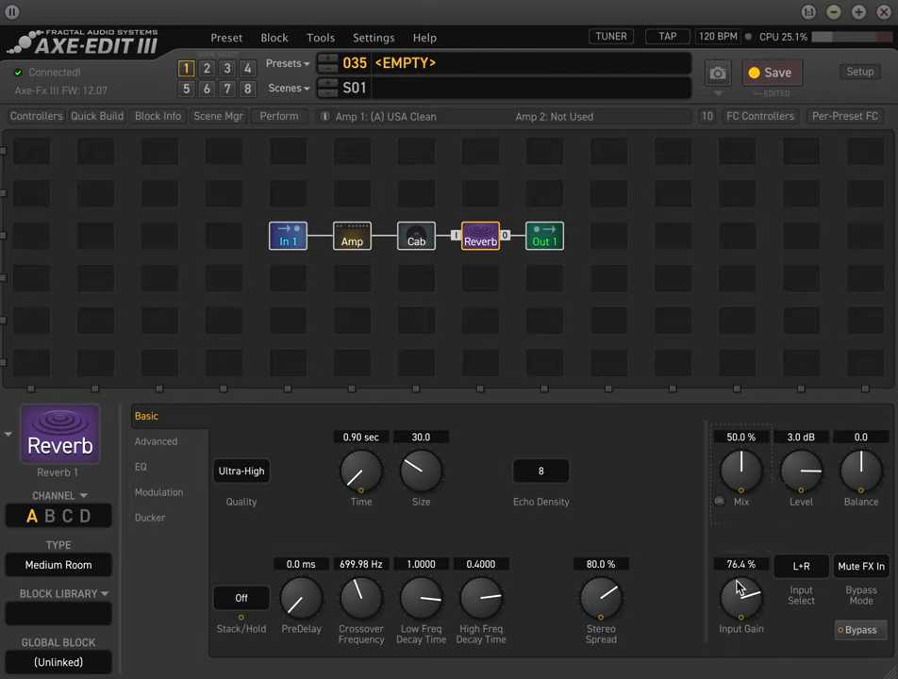
left_click_drag(742, 602, 742, 623)
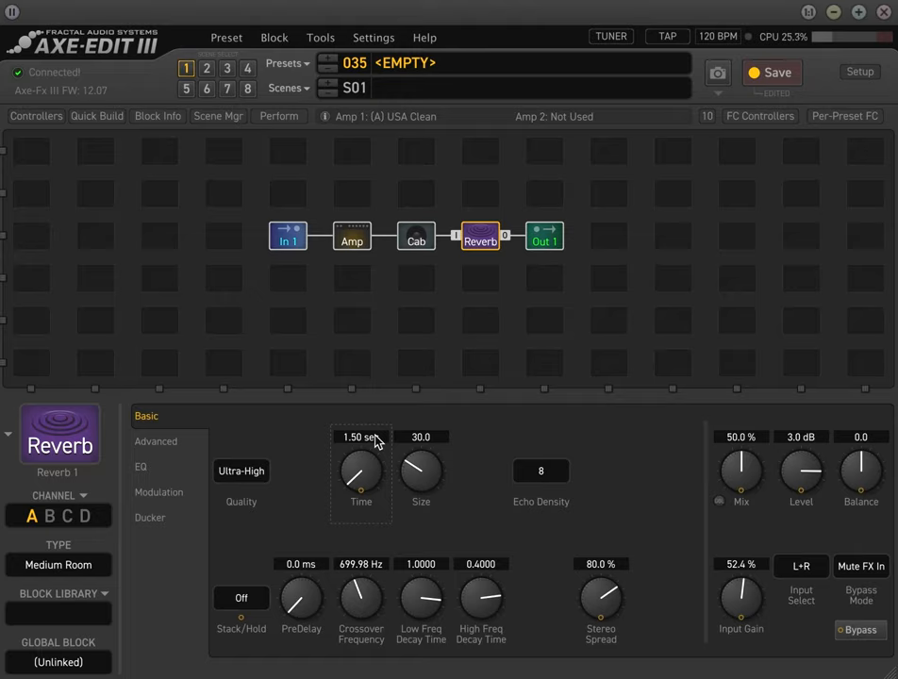
mouse_move(742, 600)
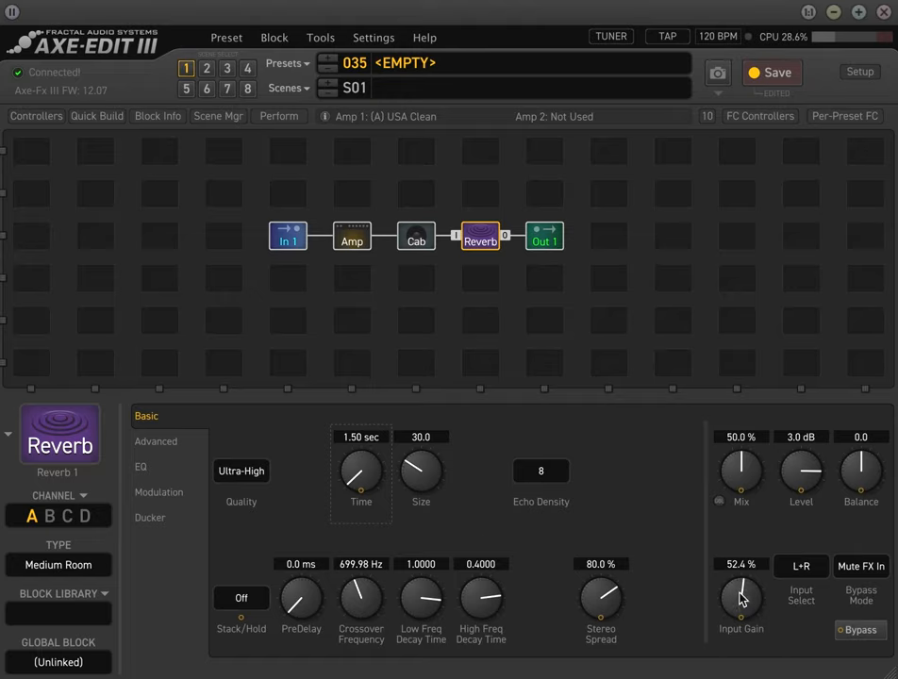
left_click_drag(740, 604, 741, 632)
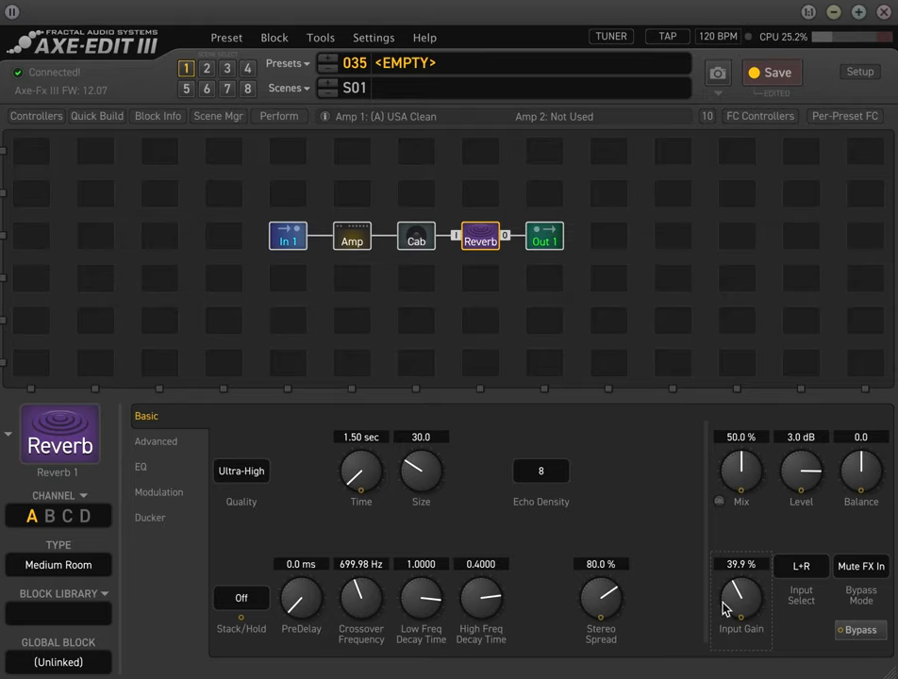
left_click_drag(741, 608, 741, 646)
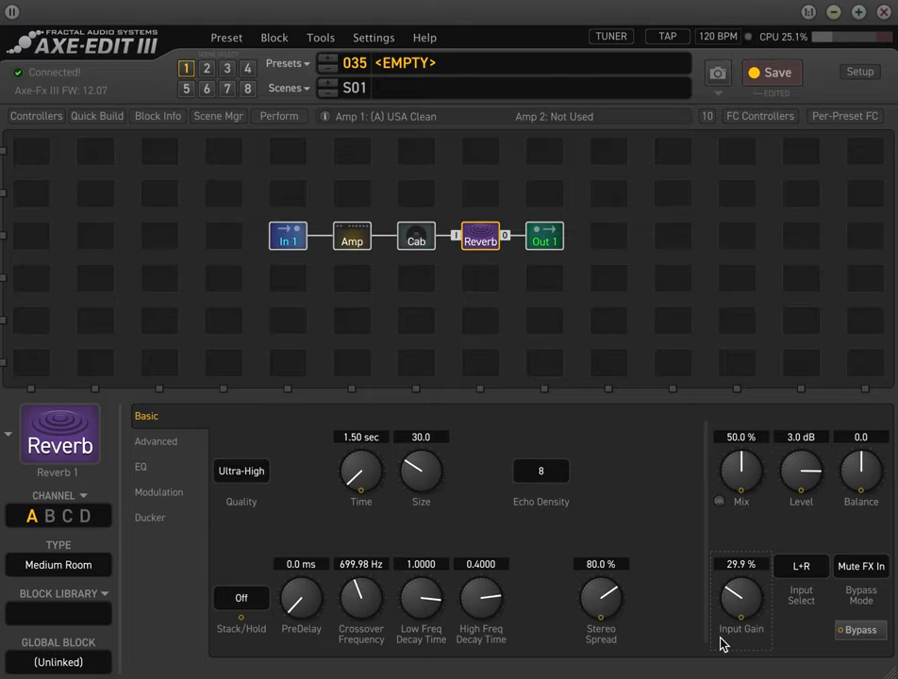
Reopen the USA Clean amp's parameters, showing Input Drive 5.02 and Level 0.0 dB.
left_click(351, 235)
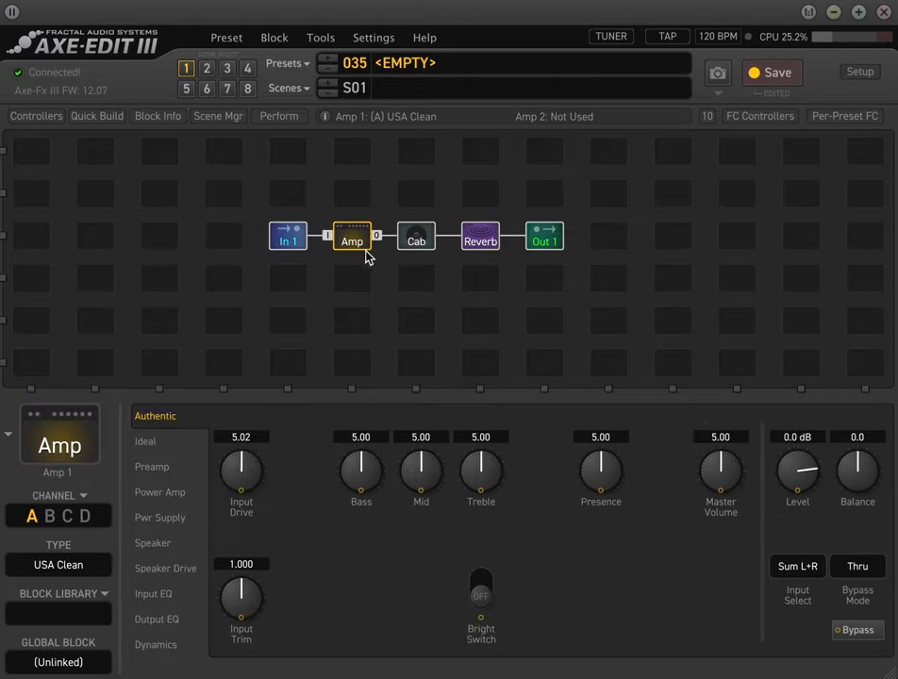
mouse_move(791, 485)
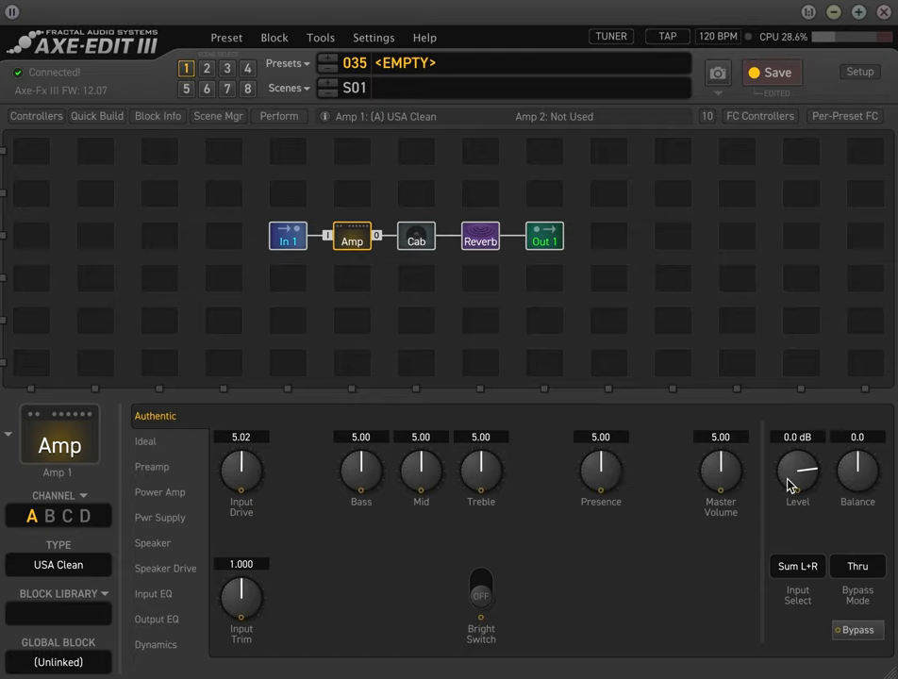
mouse_move(259, 474)
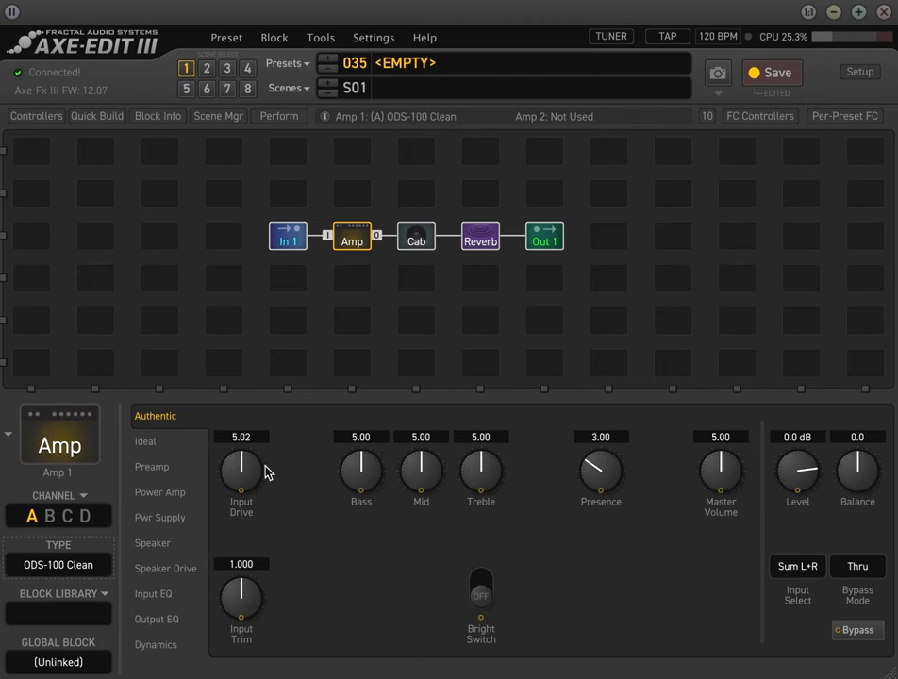
mouse_move(323, 503)
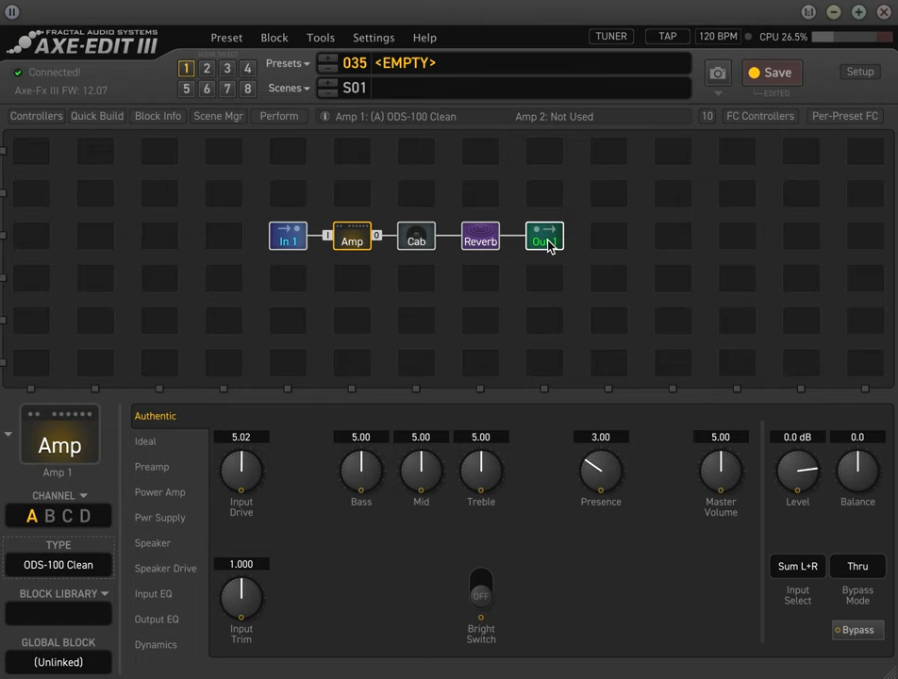
Lower the Amp Level to -14.6 dB and raise Input Drive to 10.00, checking Out 1 meters.
left_click(544, 236)
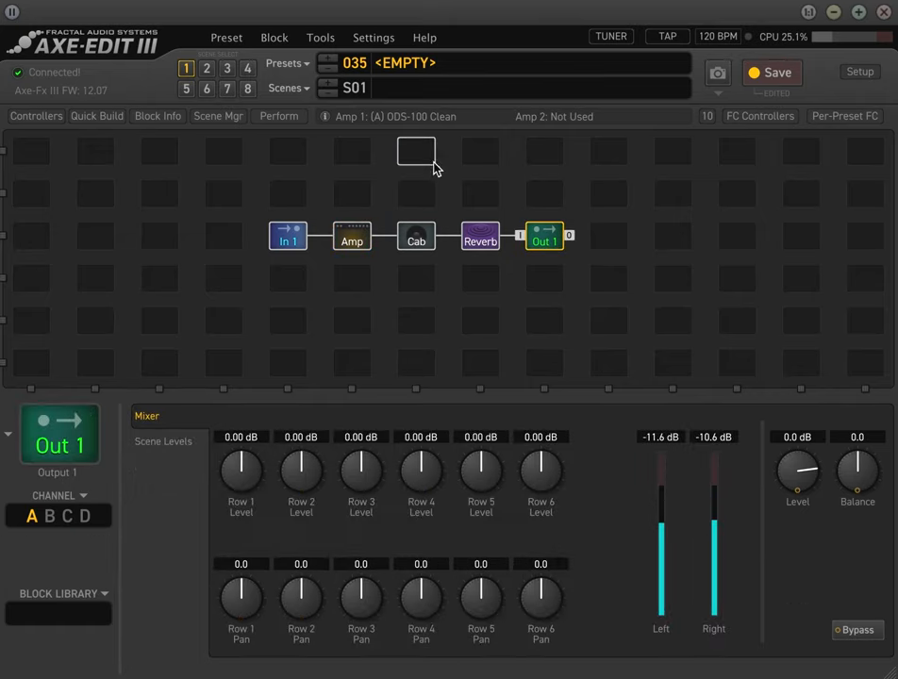
left_click(351, 234)
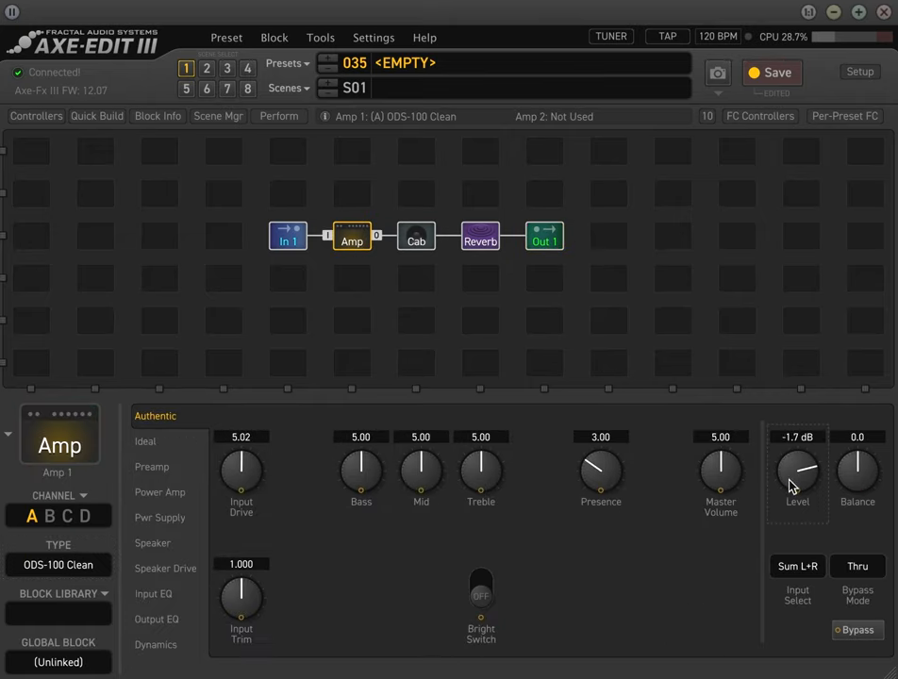
left_click_drag(798, 476, 793, 486)
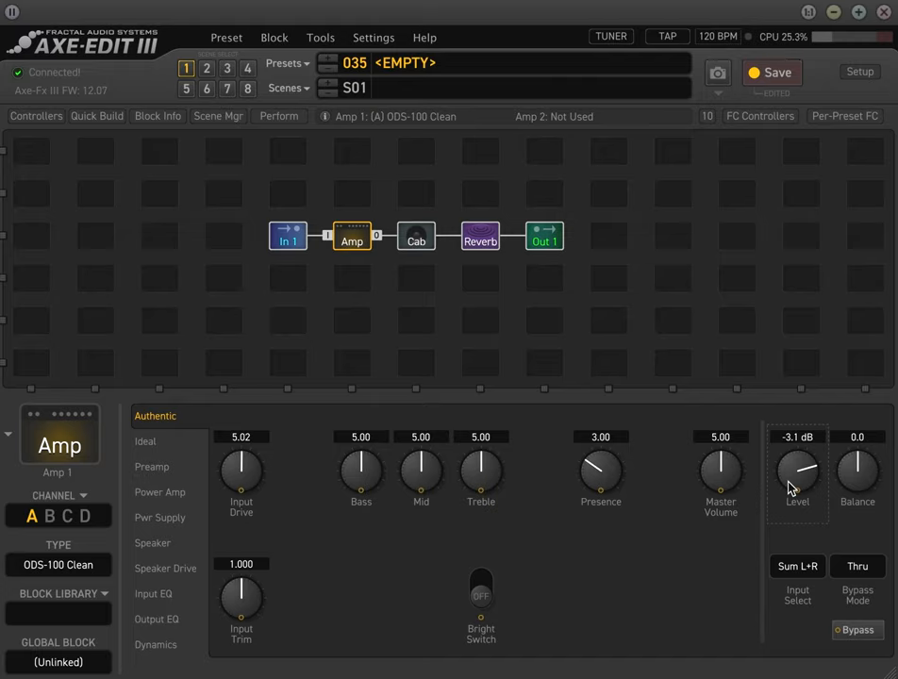
mouse_move(214, 434)
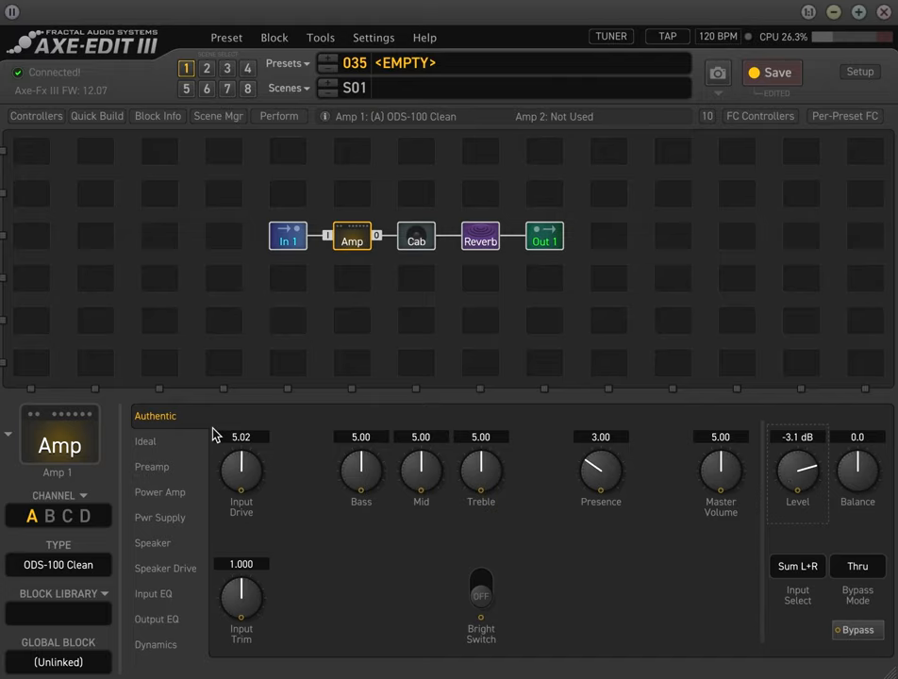
left_click_drag(241, 477, 247, 434)
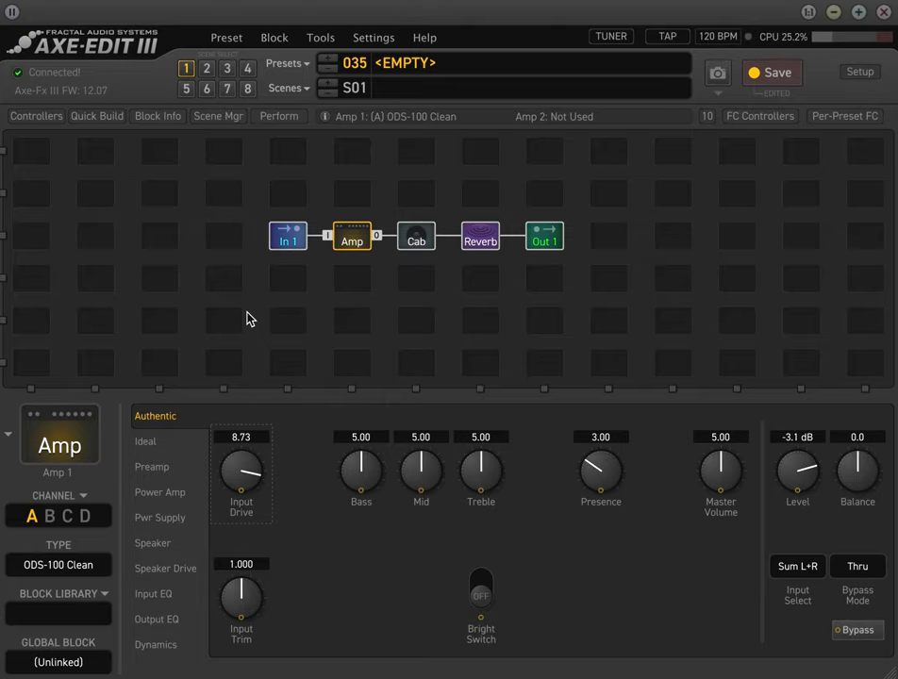
mouse_move(480, 236)
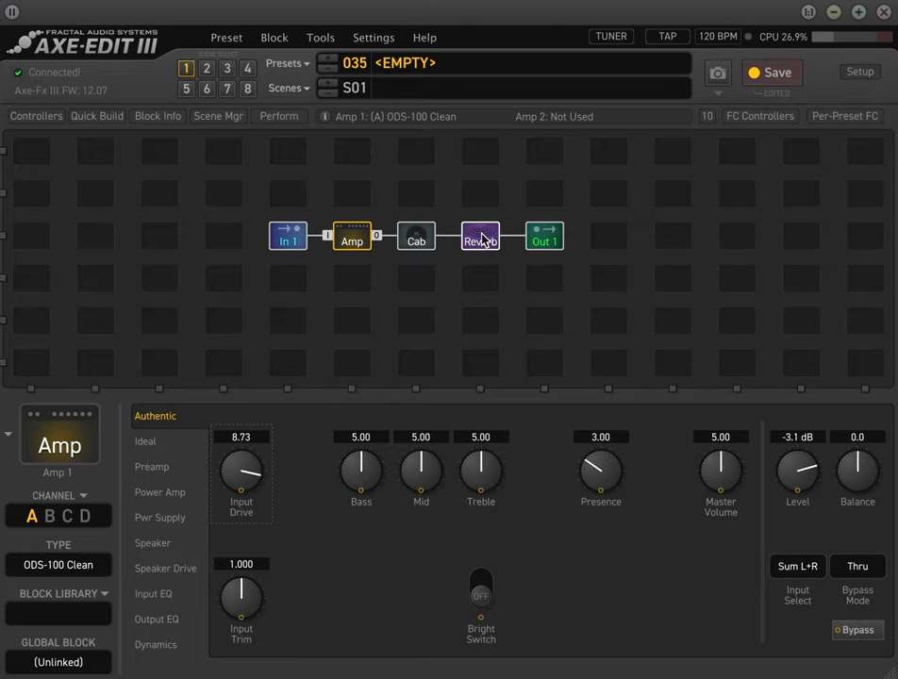
left_click(544, 236)
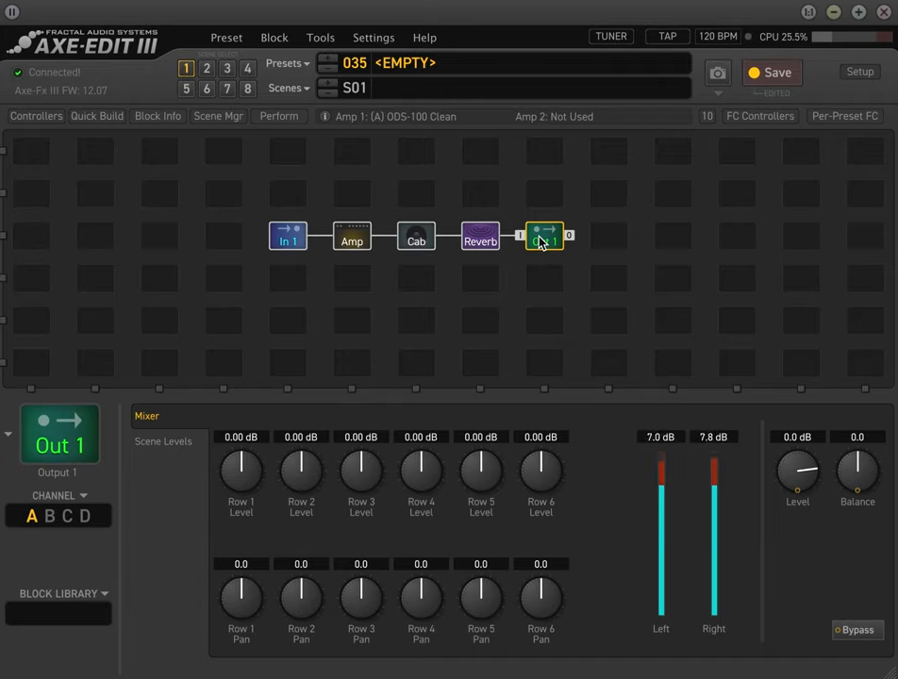
left_click(352, 235)
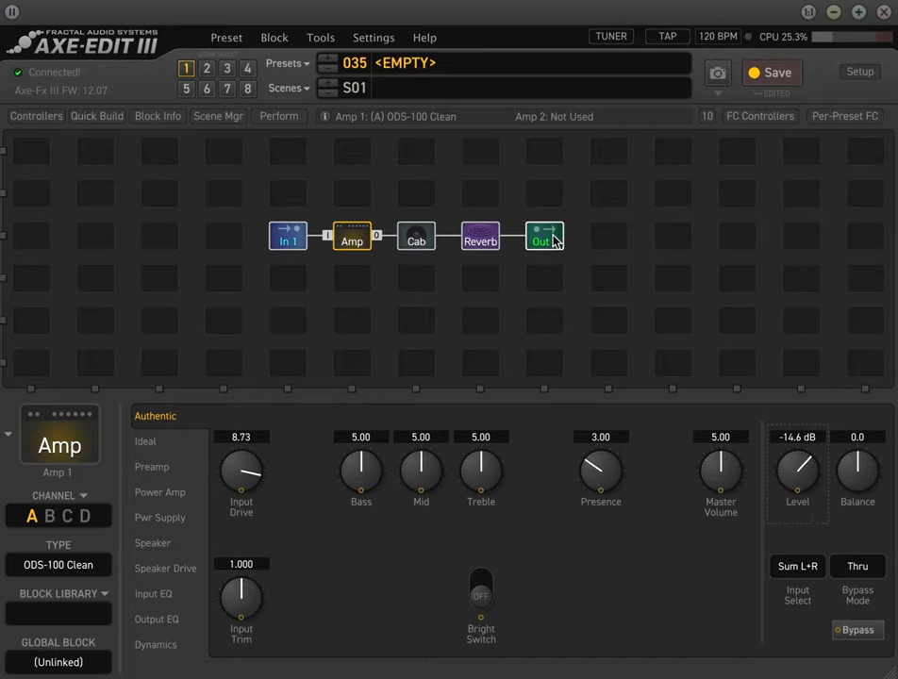
left_click(545, 235)
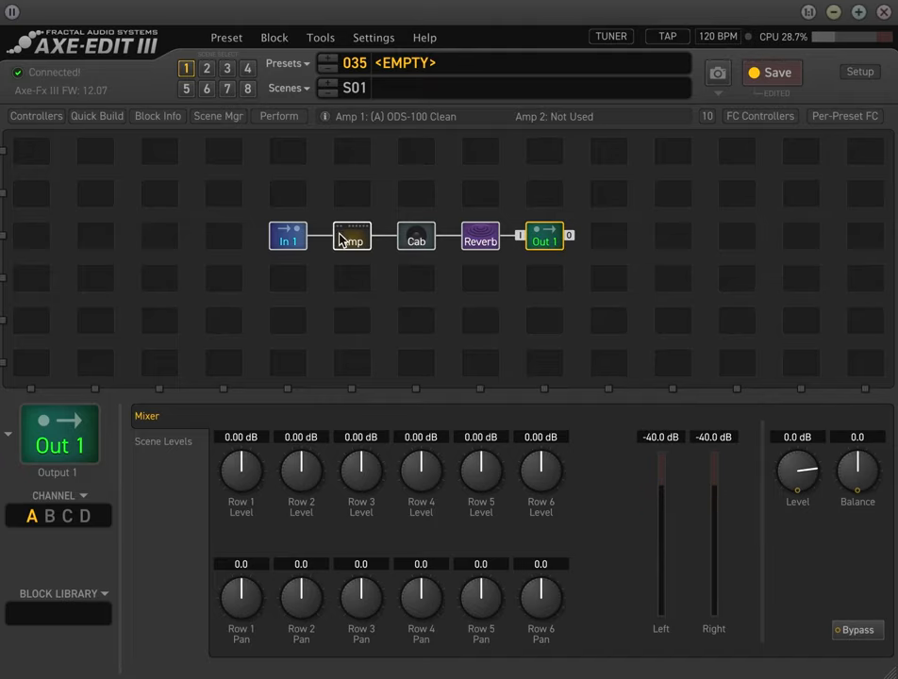
left_click(351, 235)
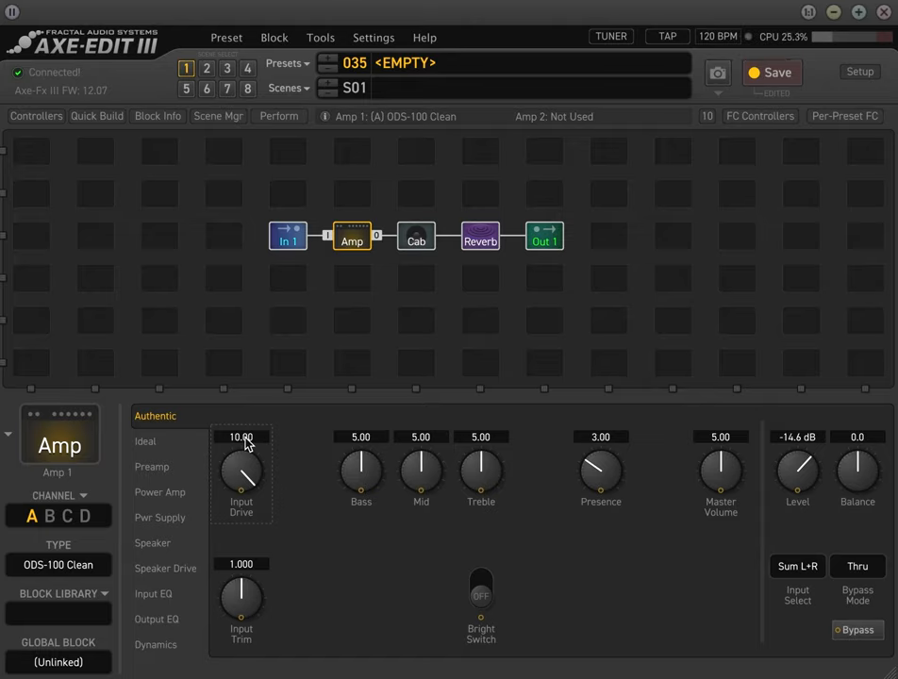
Reset the amp's Input Drive to 5.00, then raise it to 6.72.
left_click_drag(241, 477, 241, 500)
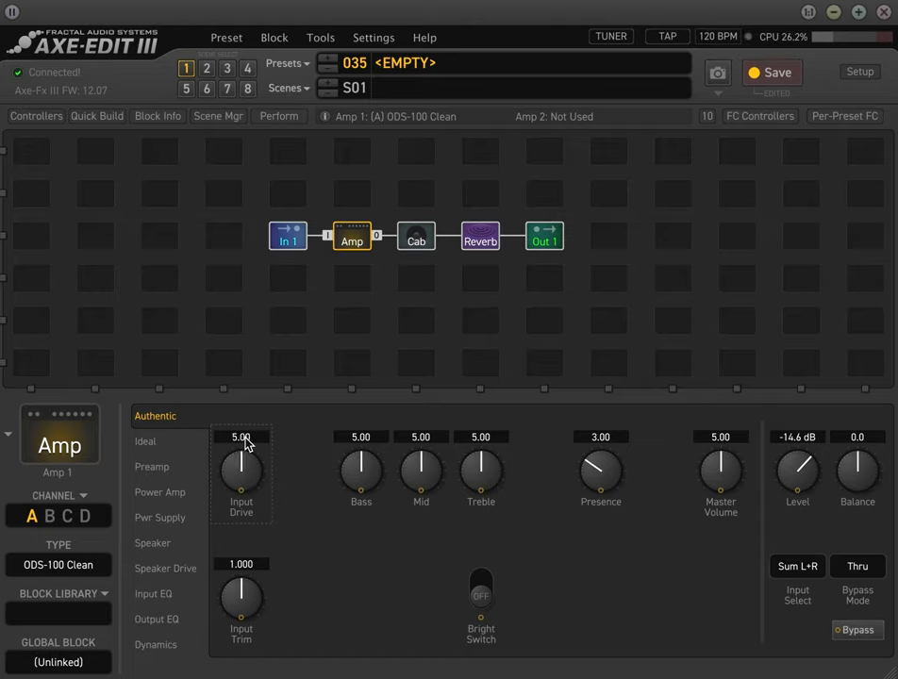
mouse_move(720, 494)
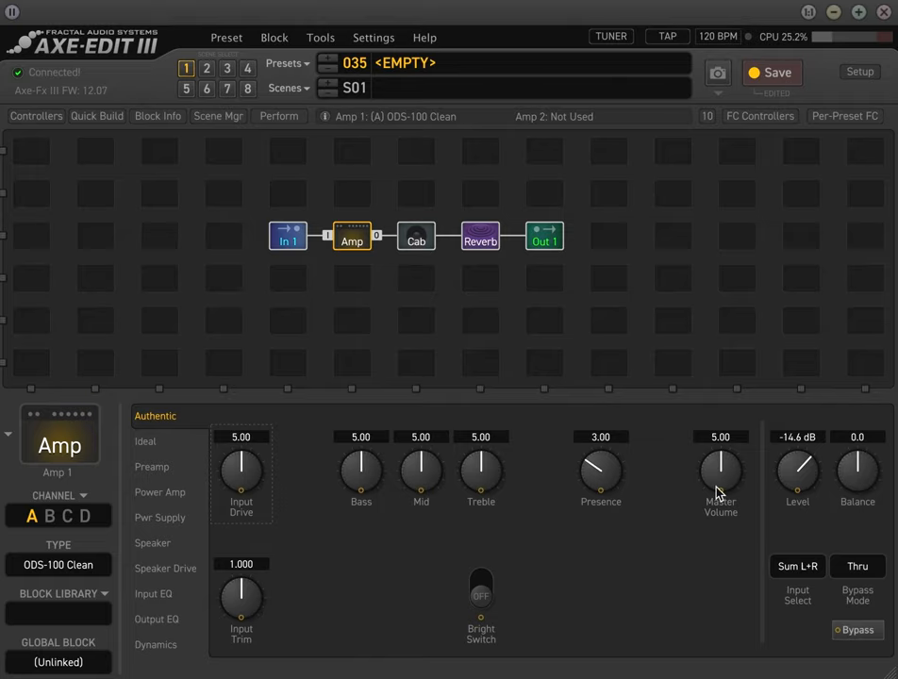
mouse_move(711, 488)
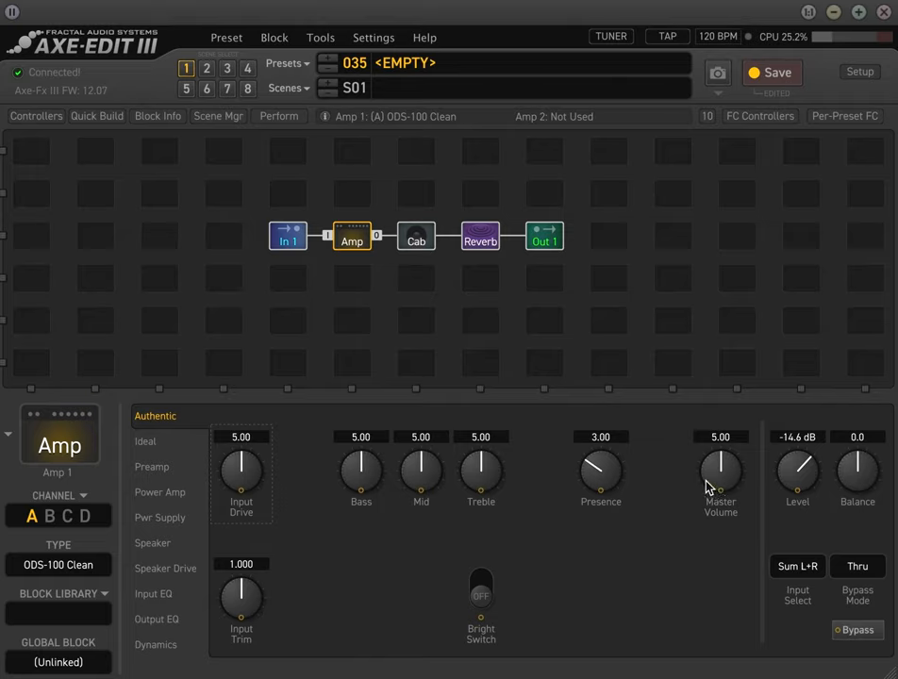
left_click_drag(241, 477, 241, 449)
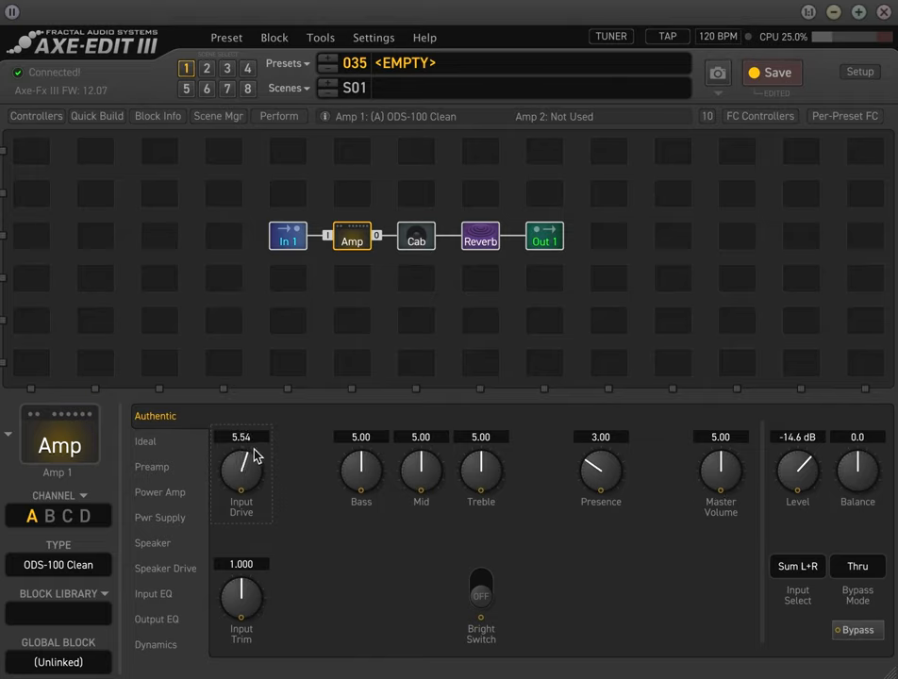
left_click_drag(241, 467, 250, 458)
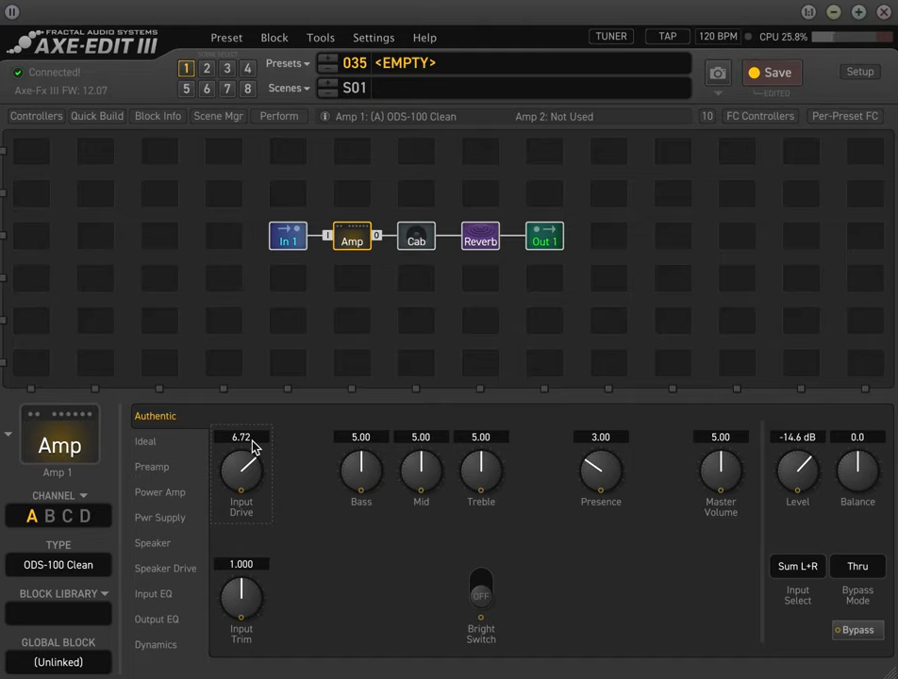
mouse_move(721, 467)
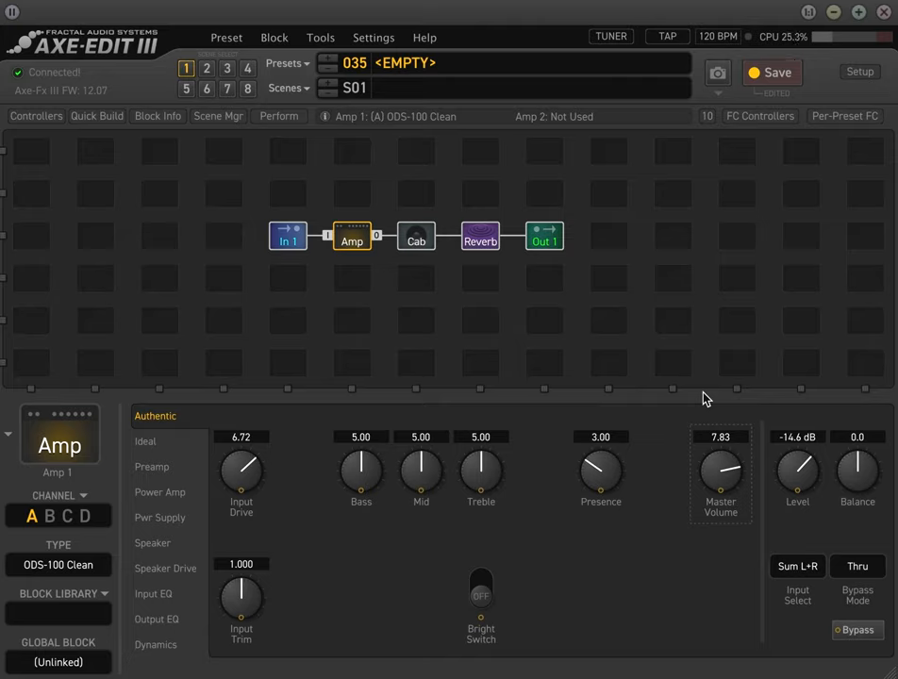
mouse_move(307, 488)
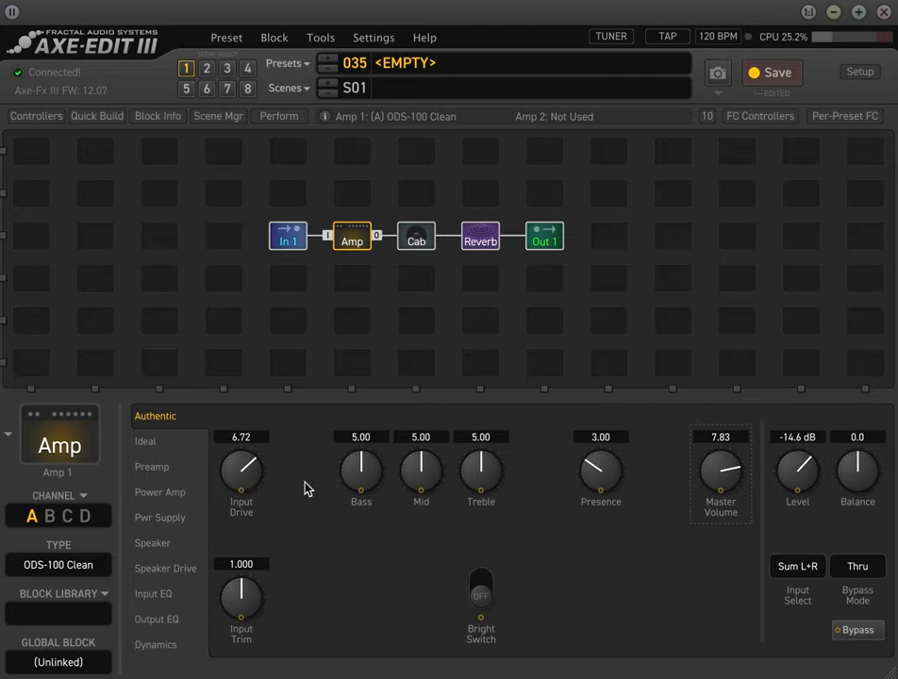
mouse_move(614, 487)
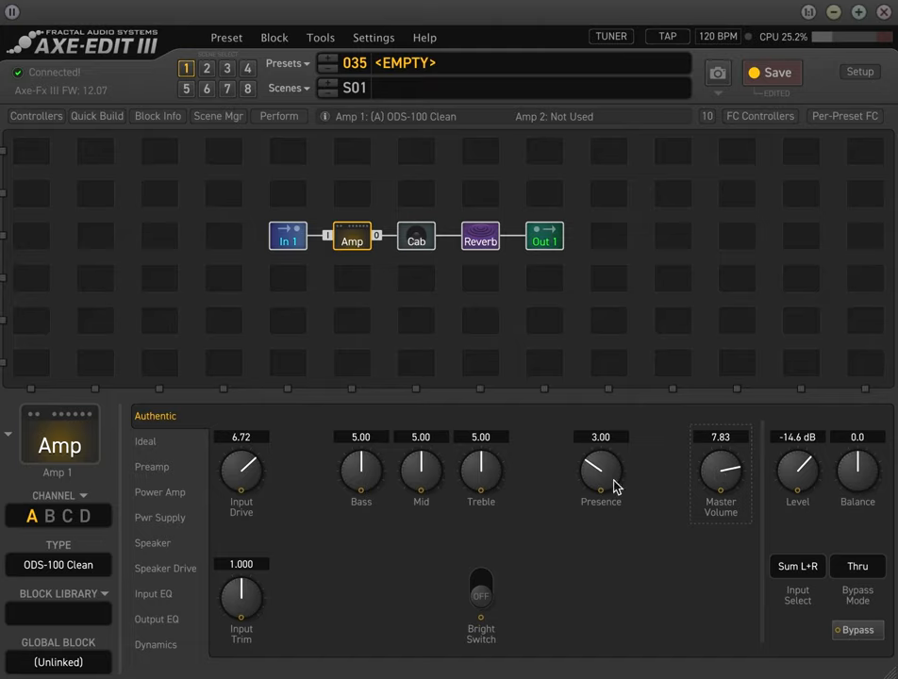
Bring the amp's Master Volume to about 6.91.
left_click_drag(721, 471, 723, 483)
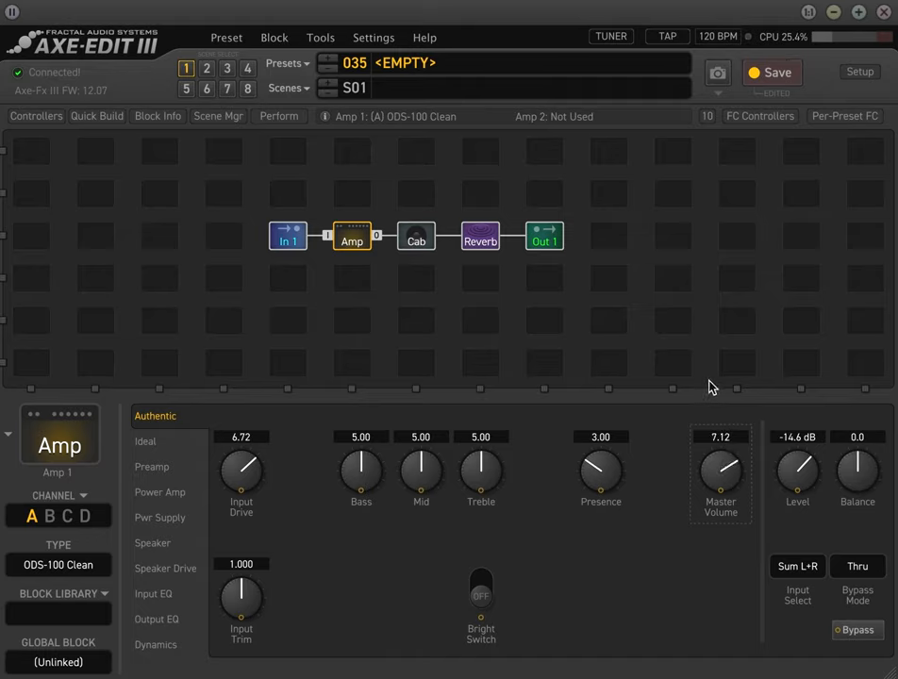
left_click_drag(720, 472, 720, 476)
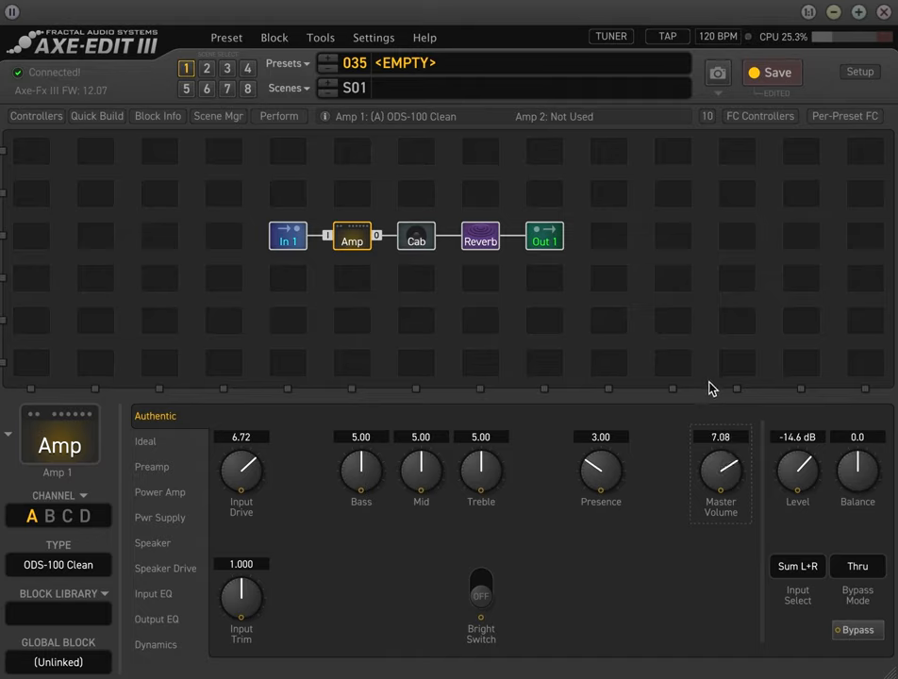
left_click_drag(721, 472, 724, 477)
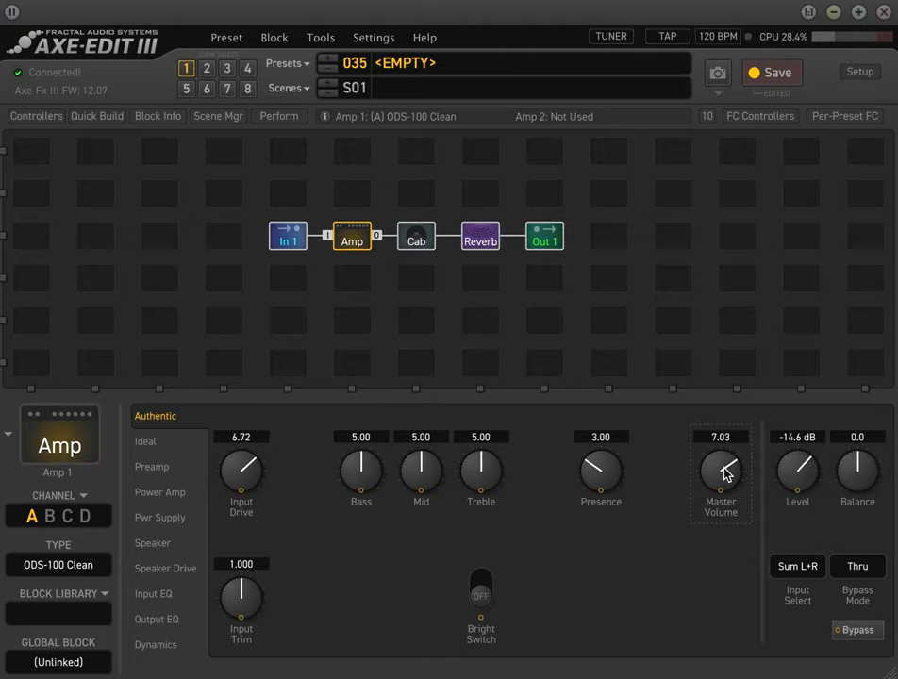
left_click_drag(720, 477, 719, 486)
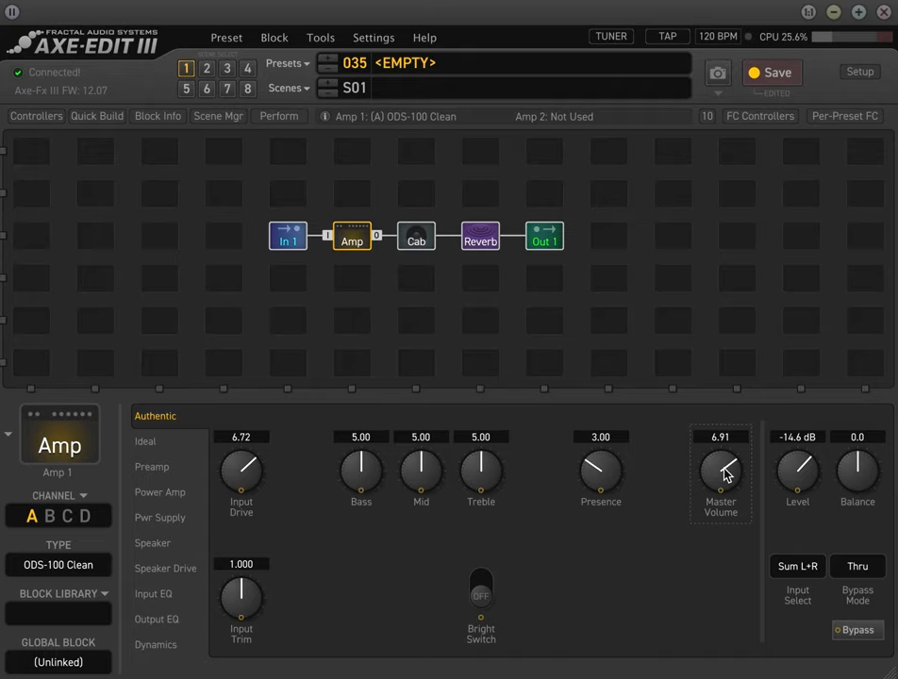
left_click(543, 235)
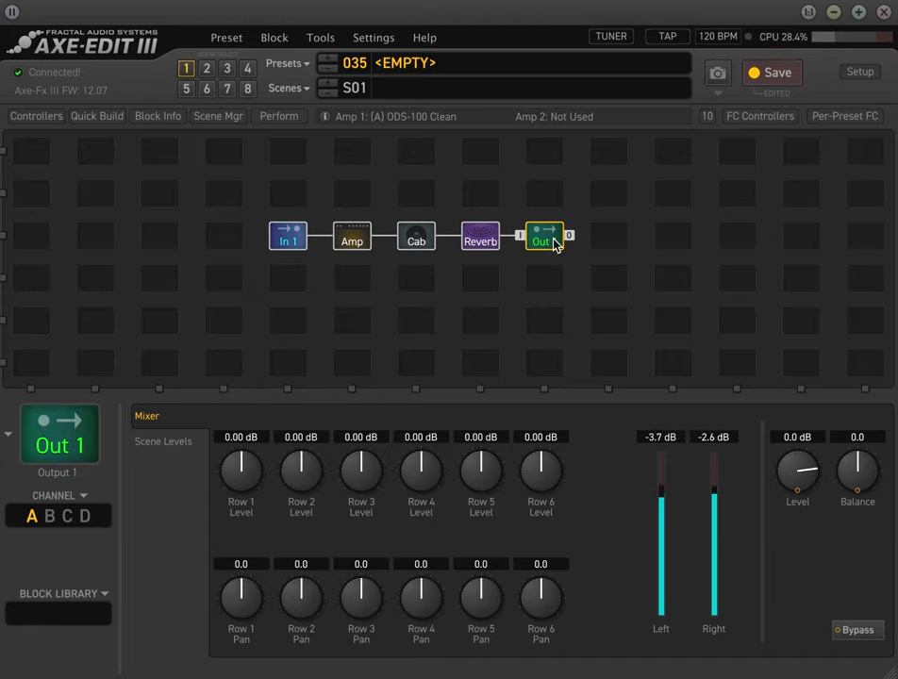
left_click(351, 235)
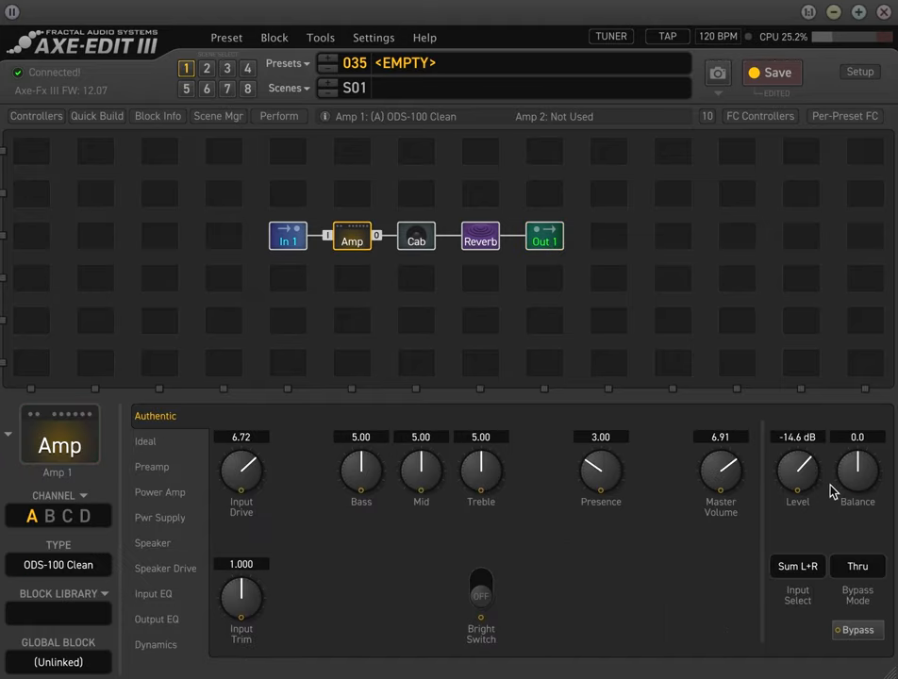
left_click_drag(797, 476, 800, 470)
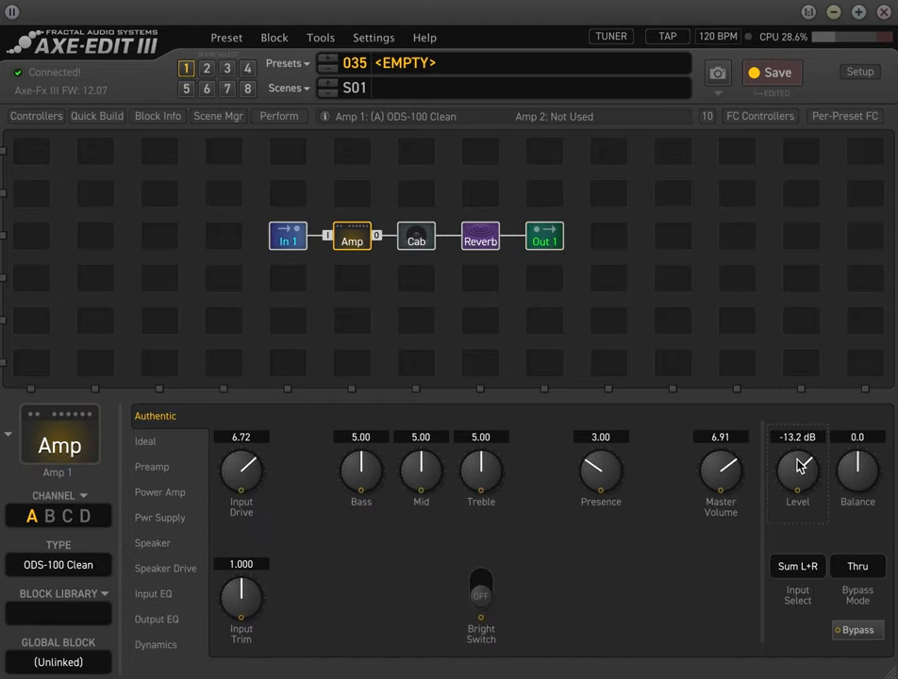
left_click(543, 235)
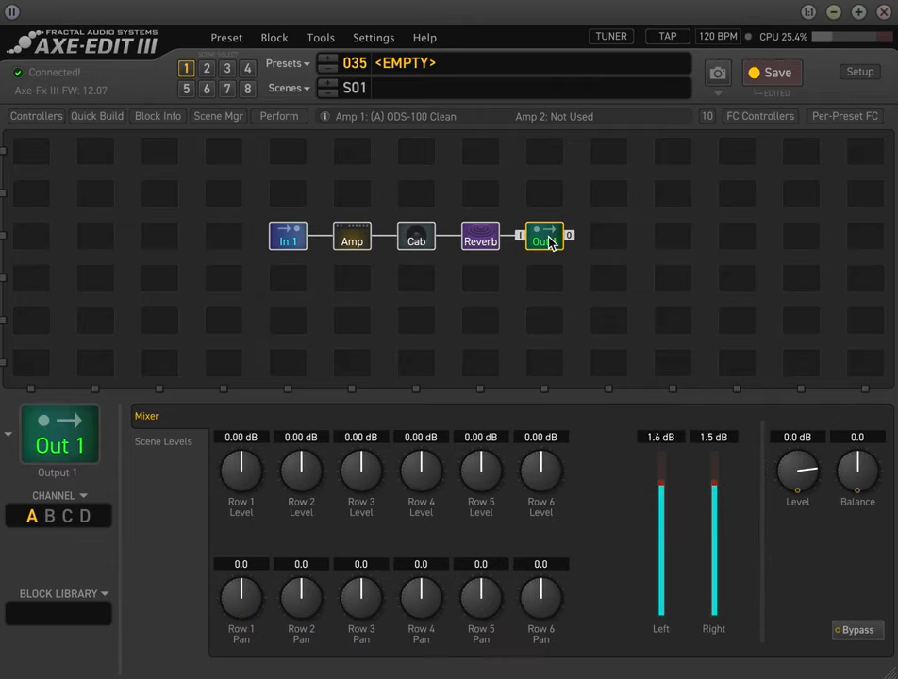
left_click(351, 234)
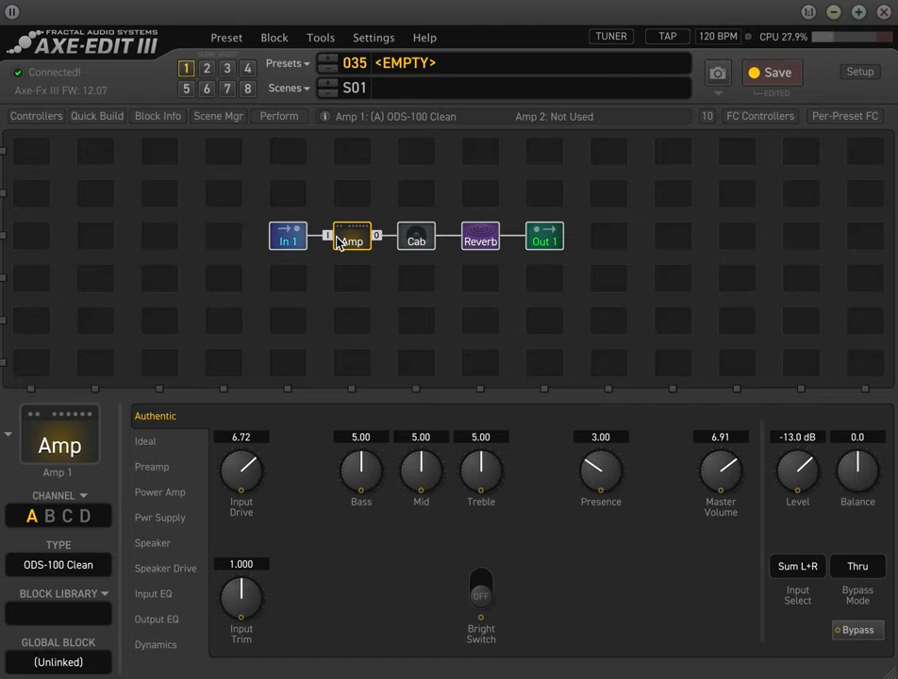
mouse_move(804, 474)
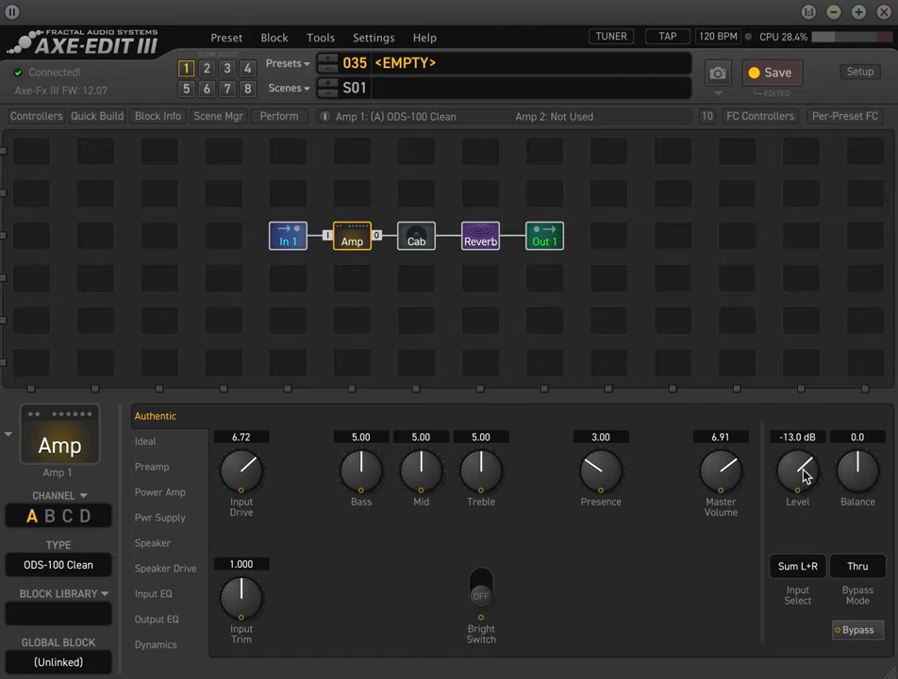
mouse_move(552, 465)
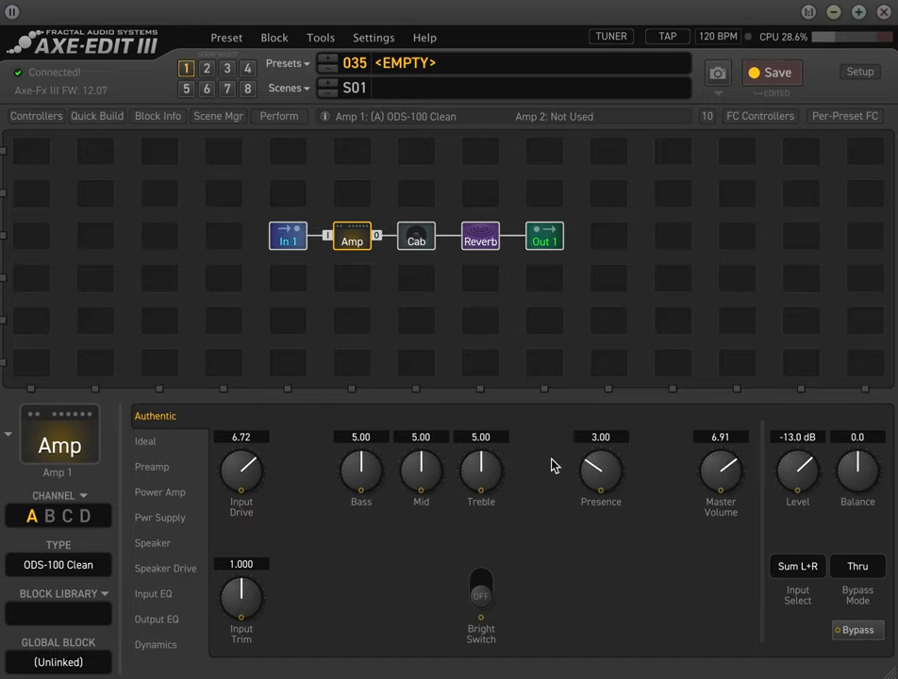
mouse_move(278, 471)
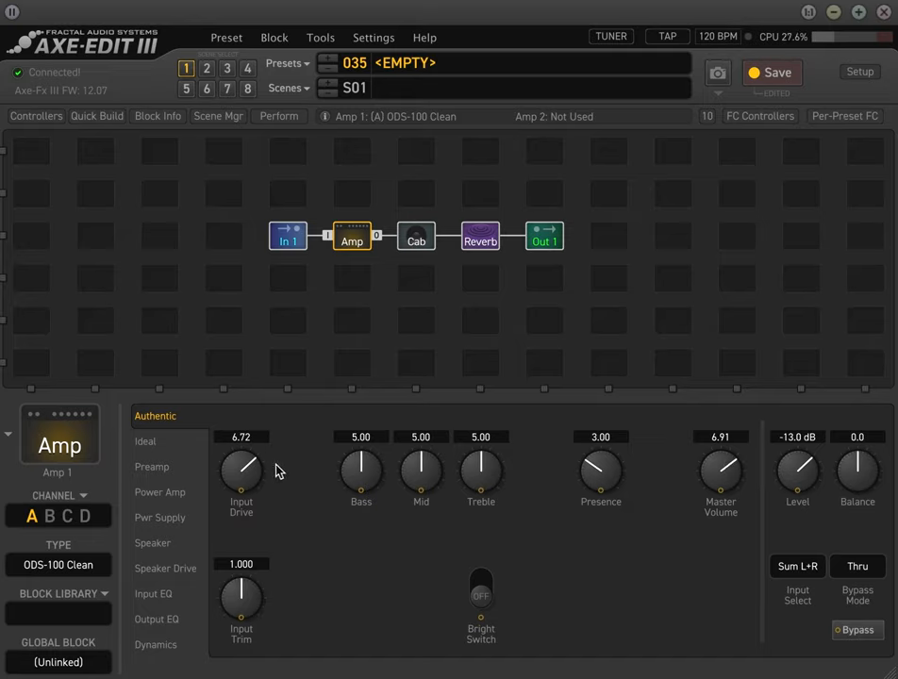
mouse_move(281, 488)
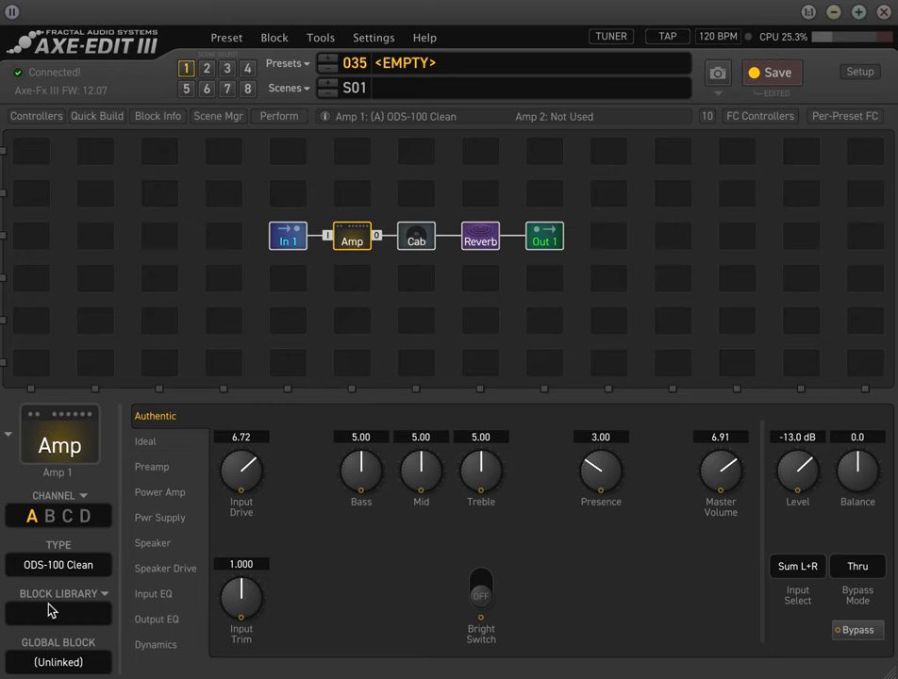
Switch the amp model to Texas Star Clean and lower Input Drive to 1.91.
left_click(58, 599)
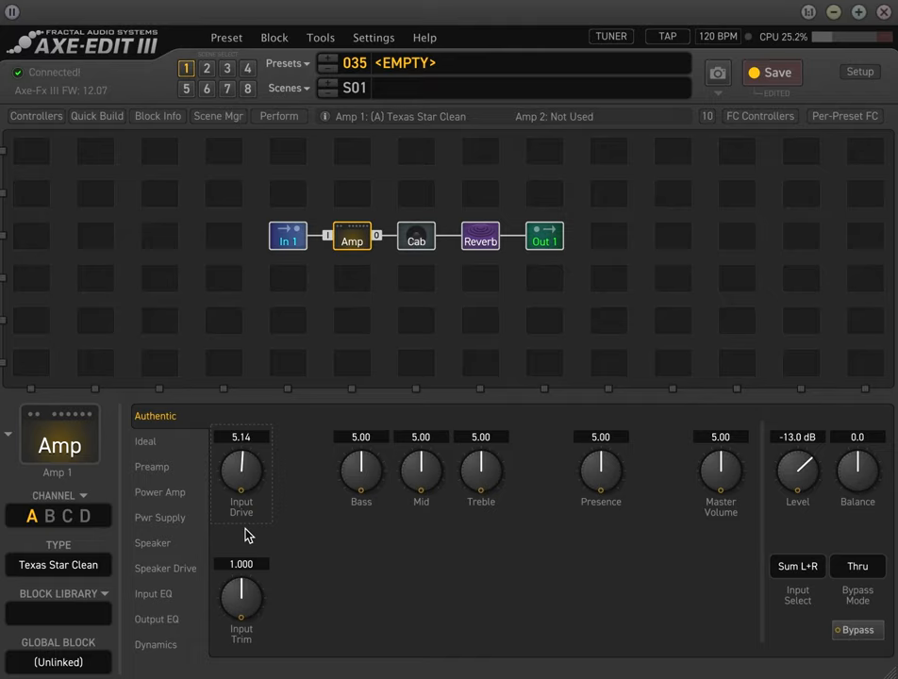
left_click_drag(241, 476, 244, 486)
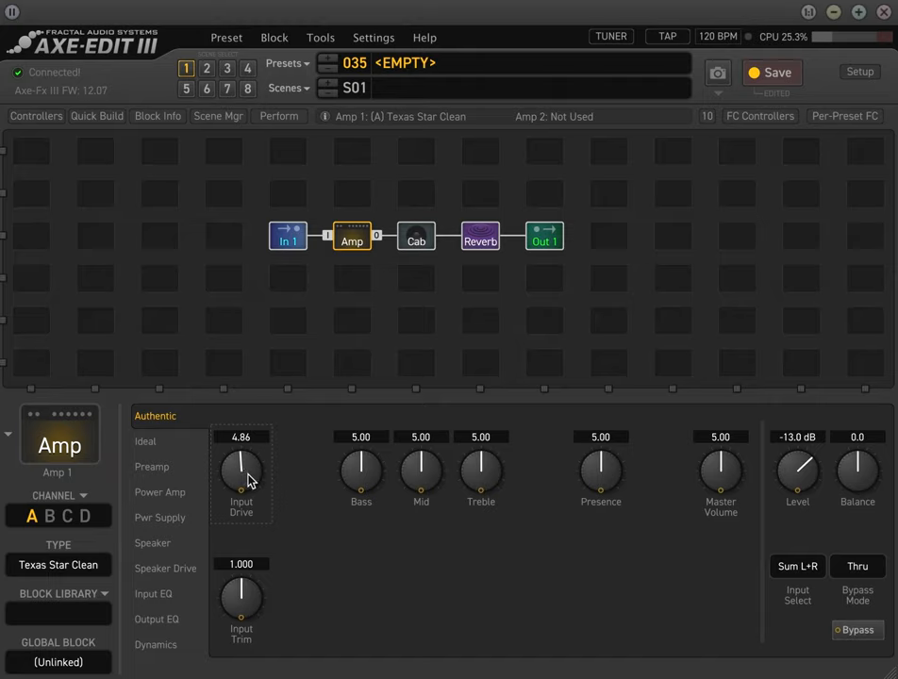
left_click_drag(241, 477, 243, 467)
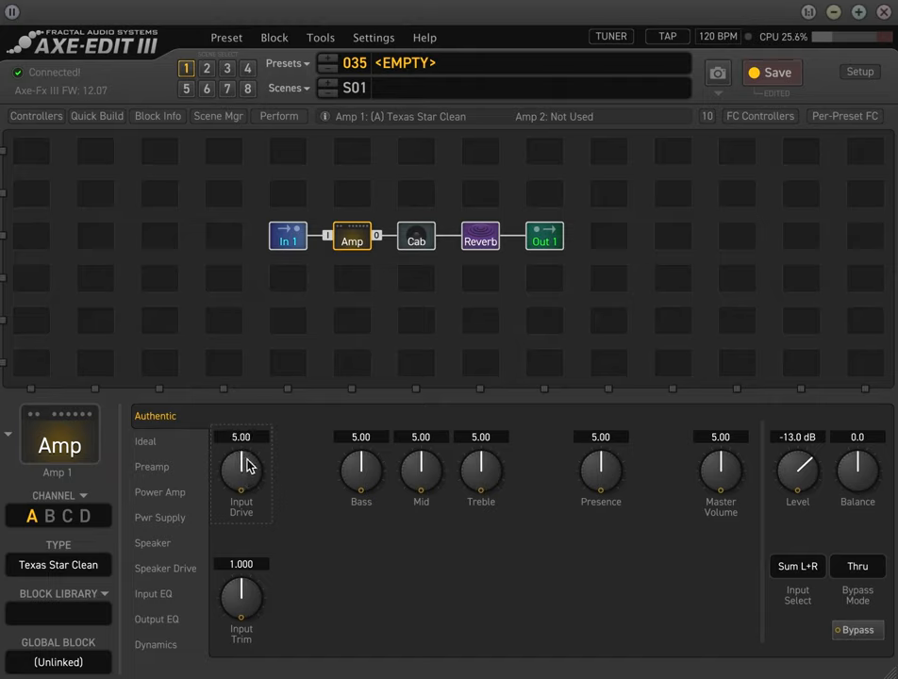
left_click_drag(241, 472, 243, 500)
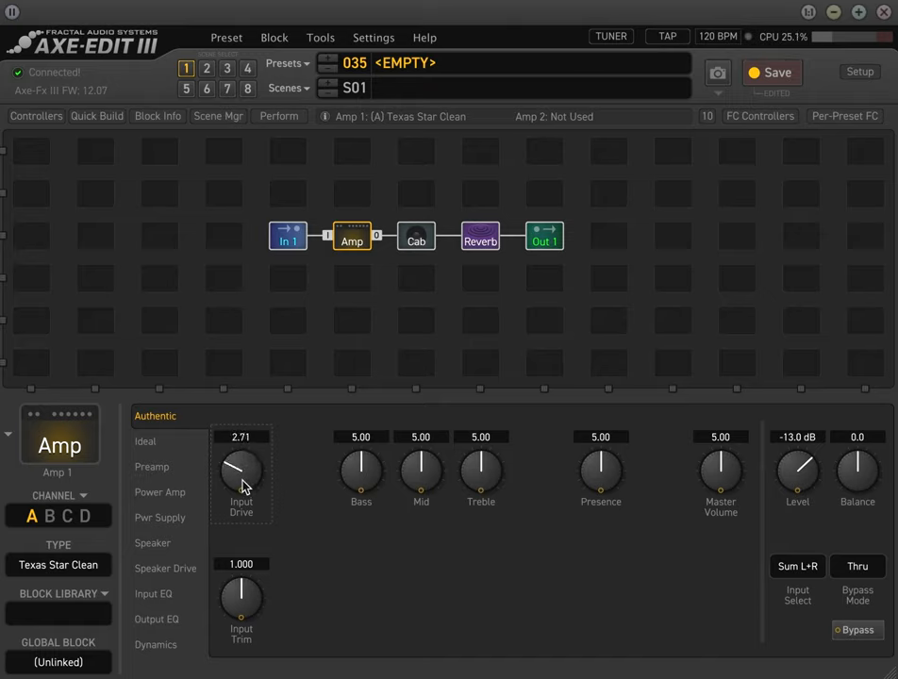
left_click_drag(241, 471, 247, 500)
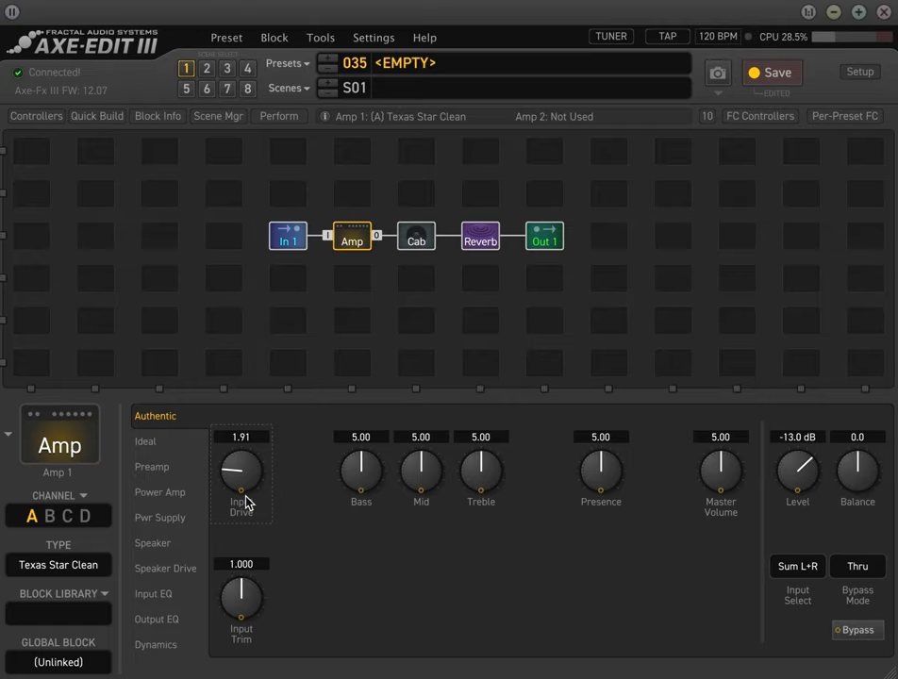
mouse_move(422, 304)
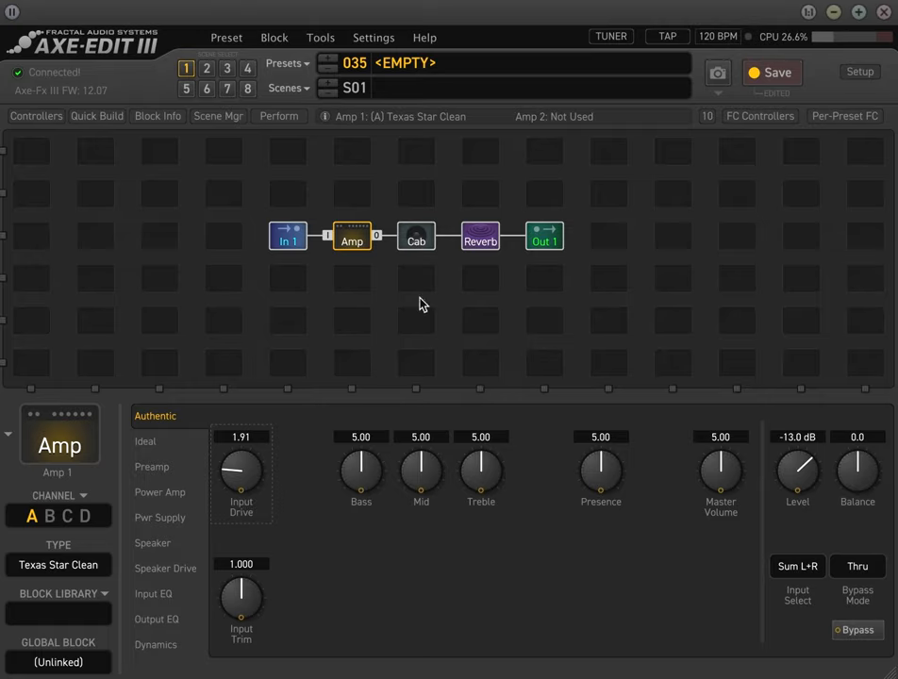
Check the Out 1 levels, then raise the Texas Star Clean Master Volume from 5.00 to 8.00.
left_click(544, 236)
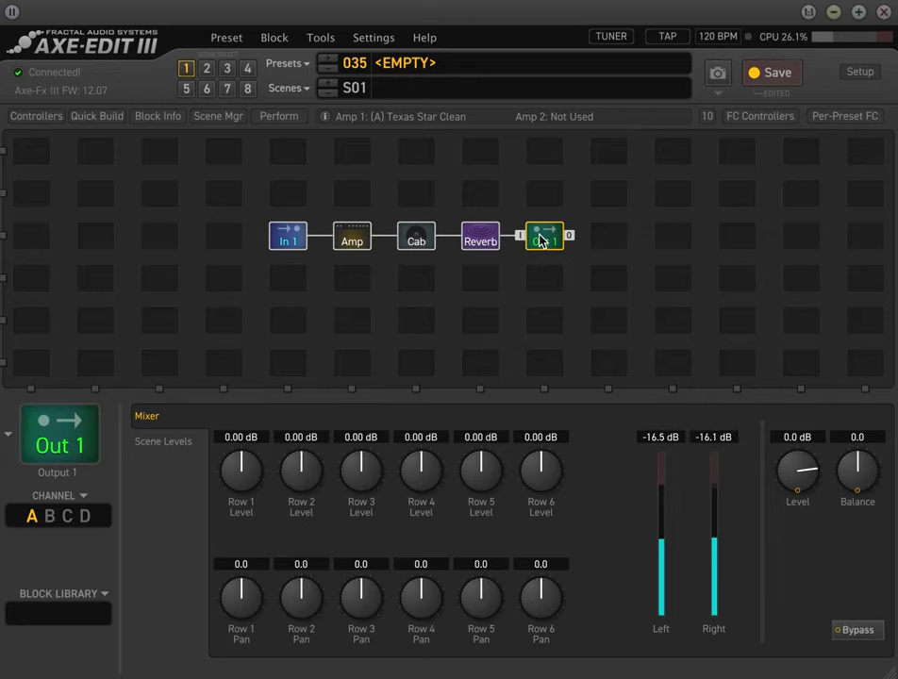
left_click(351, 235)
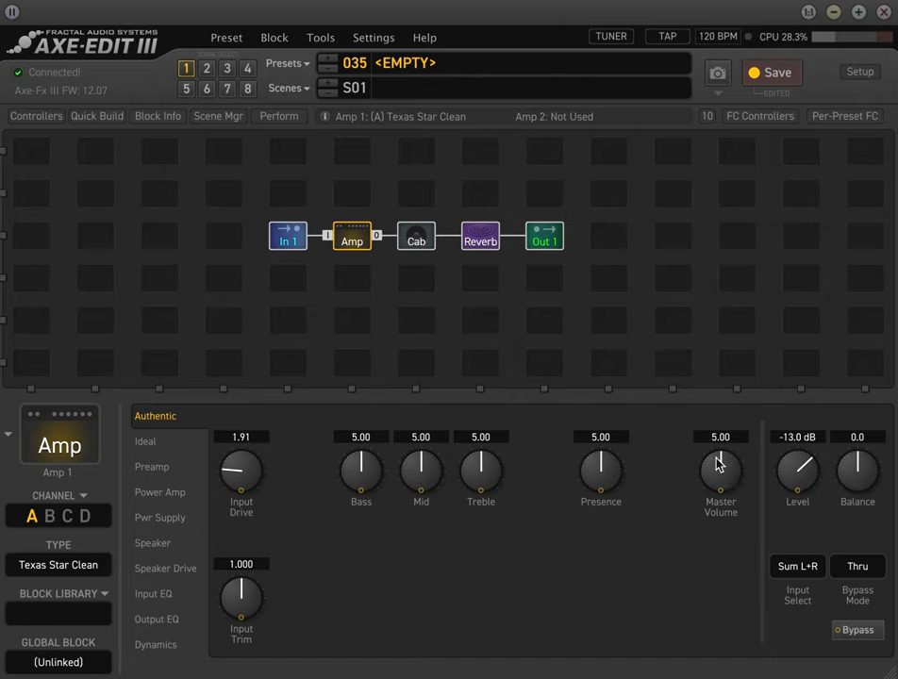
mouse_move(719, 483)
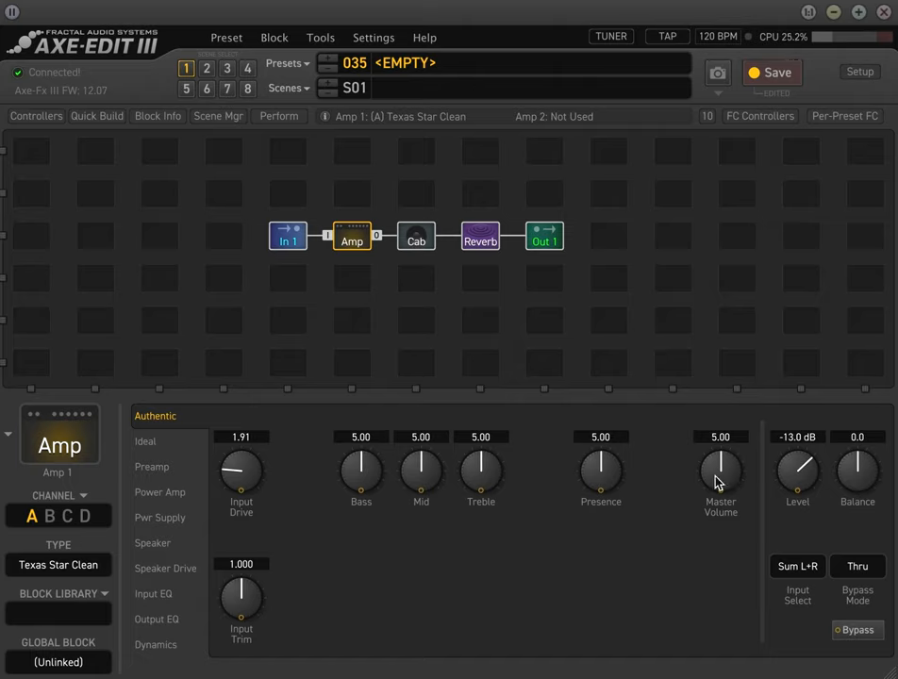
left_click_drag(720, 477, 715, 444)
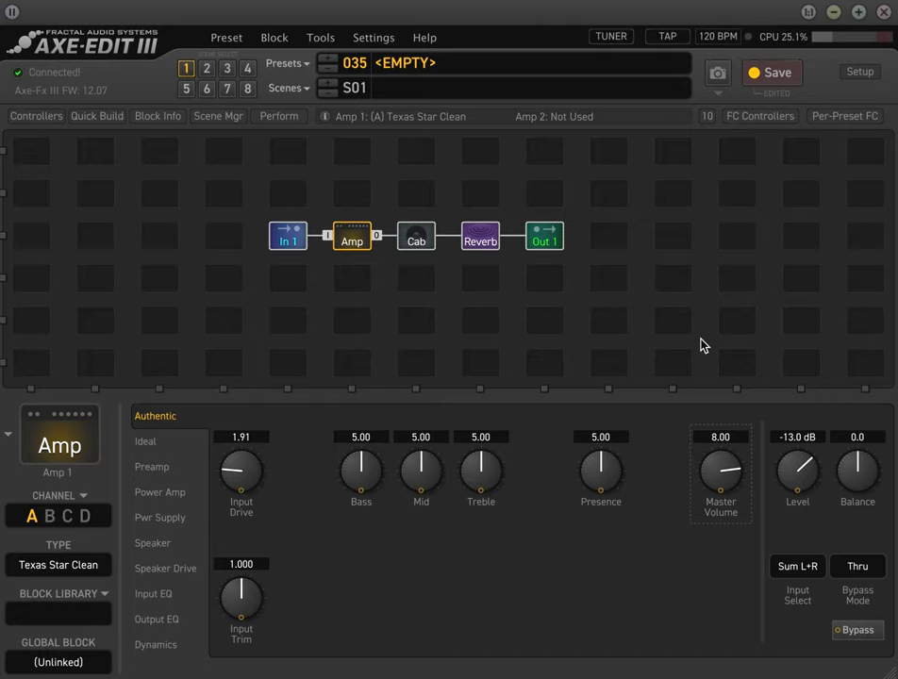
mouse_move(376, 252)
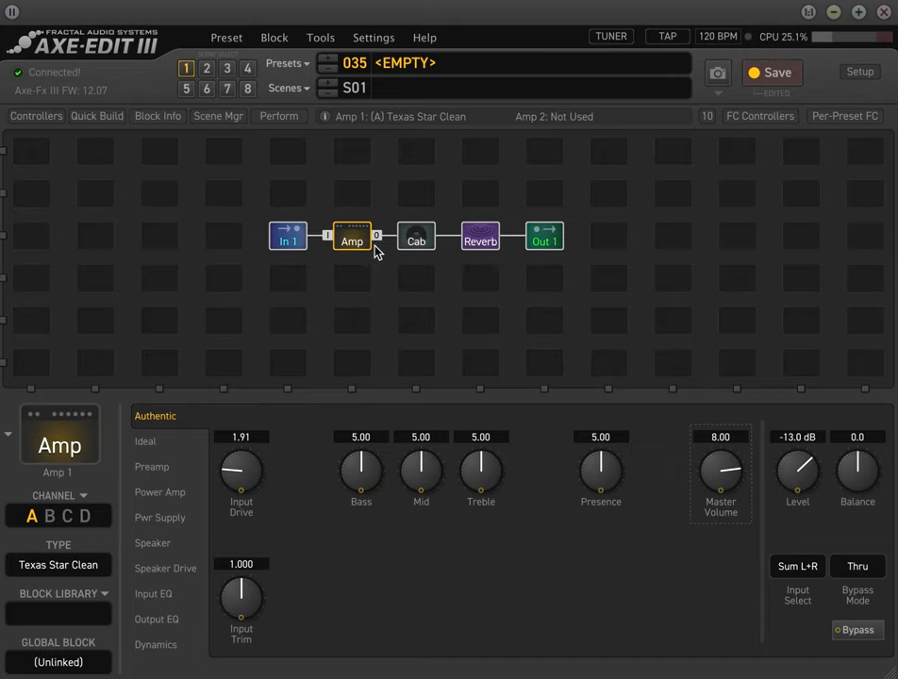
Check the Out 1 meters, then reopen the Amp block's full control page.
left_click(545, 235)
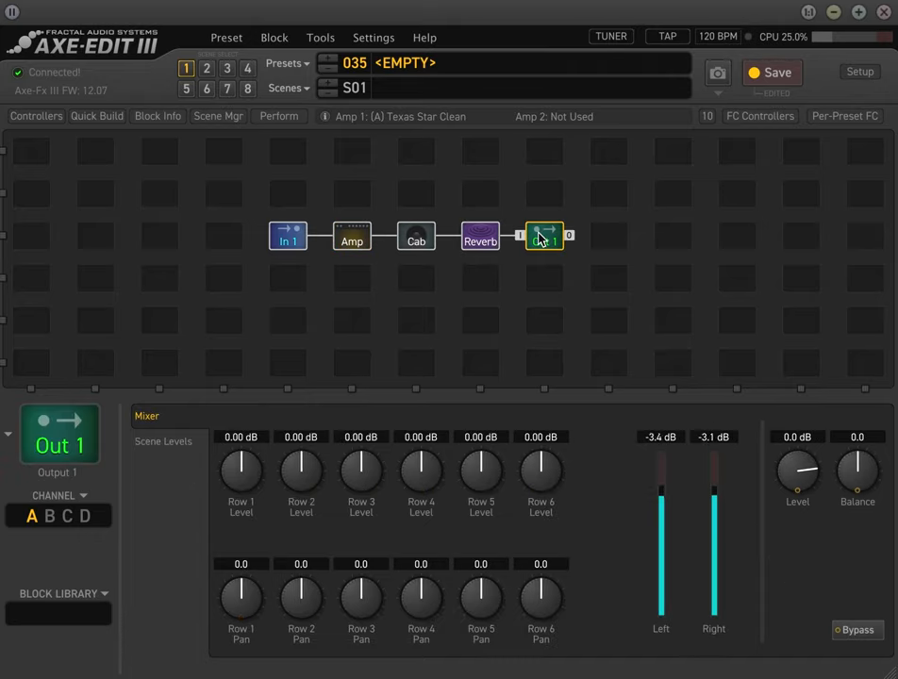
left_click(351, 235)
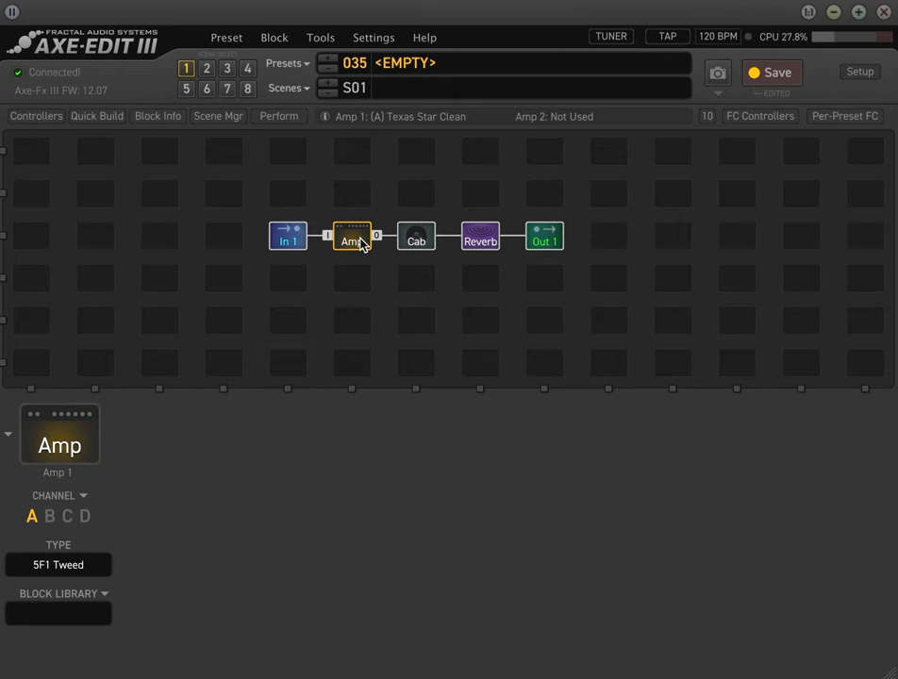
double_click(352, 235)
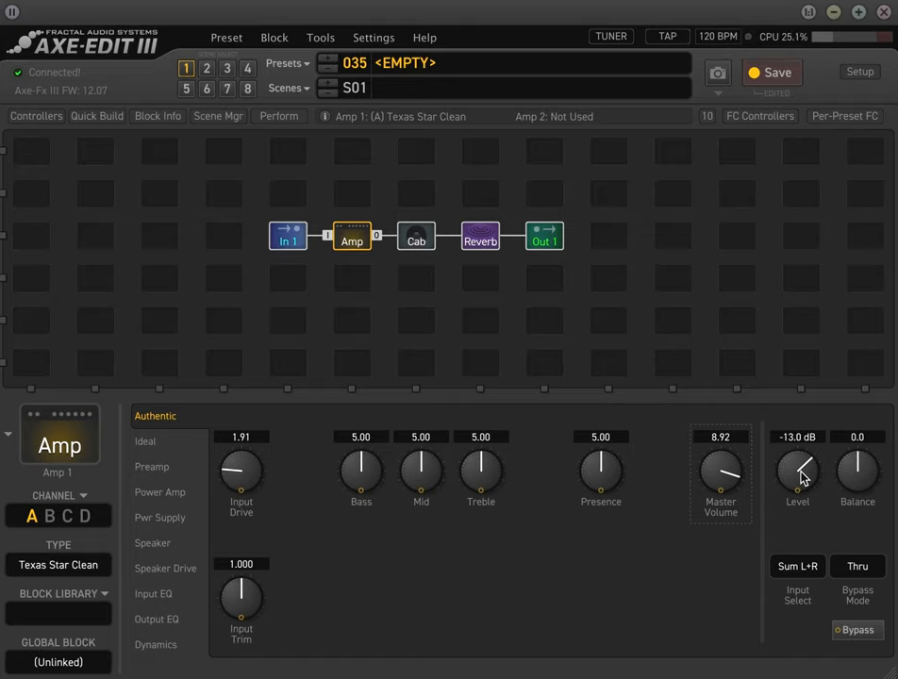
mouse_move(484, 484)
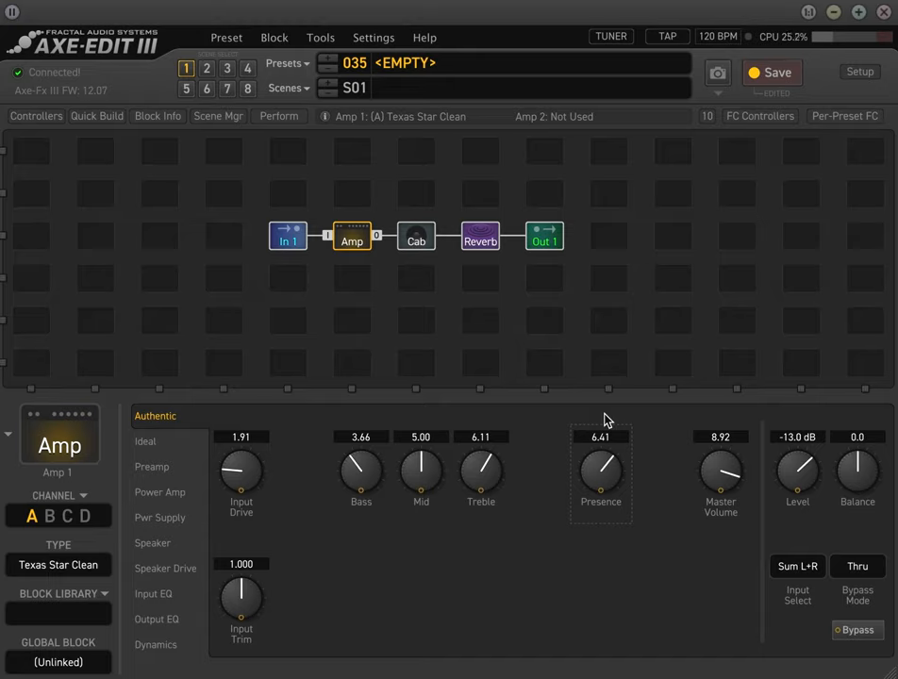
mouse_move(715, 456)
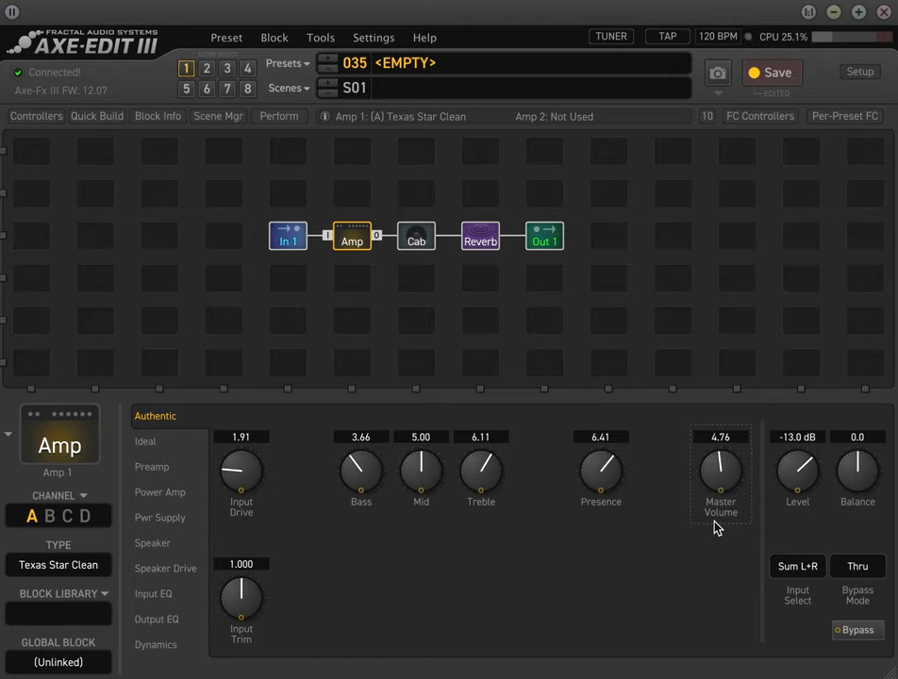
mouse_move(426, 474)
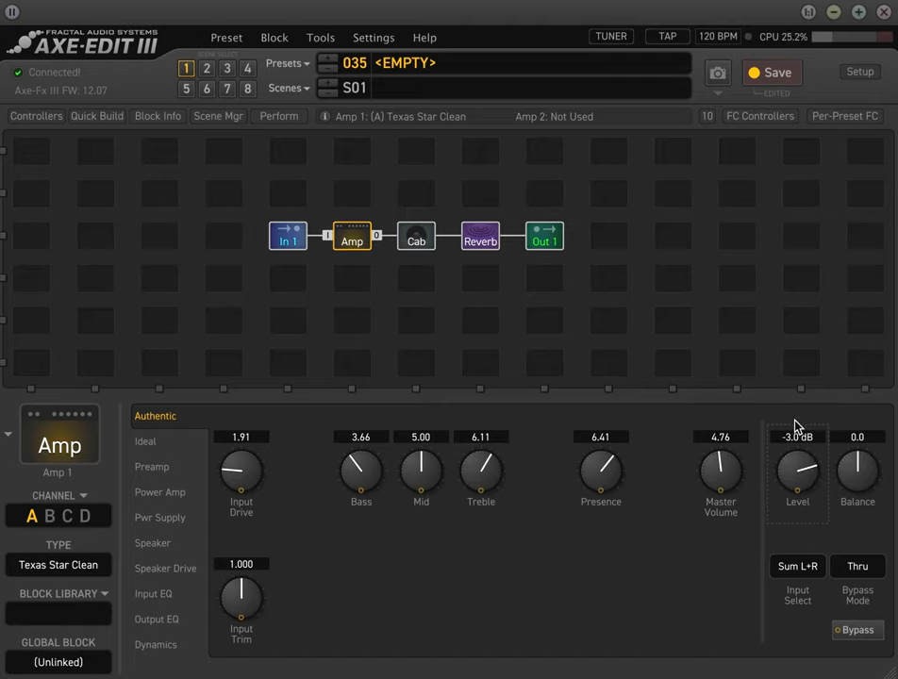
Trim the Texas Star Clean amp's Level to -3.3 dB.
double_click(721, 436)
type("5")
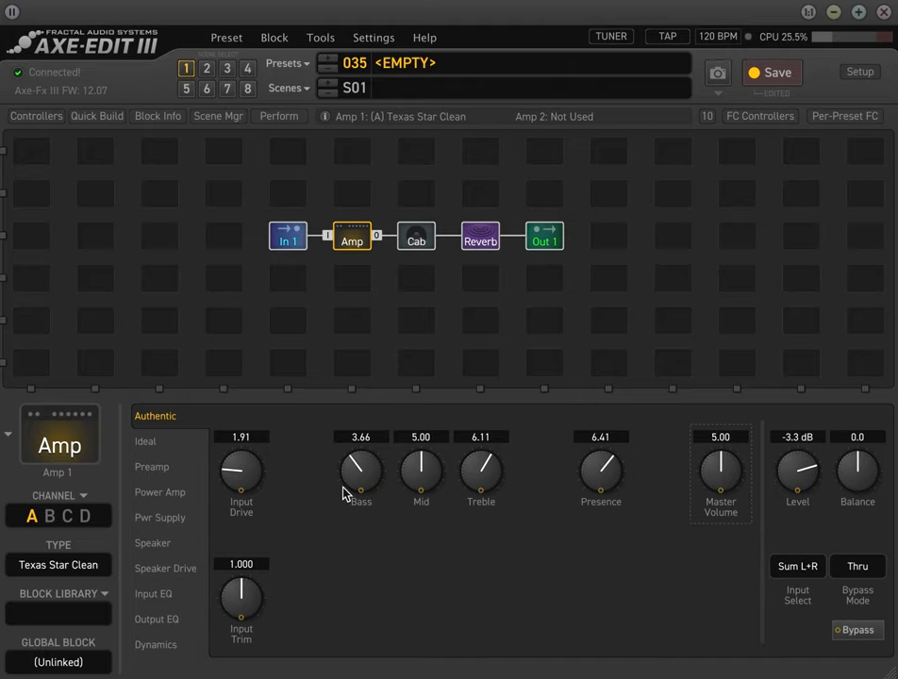
mouse_move(804, 429)
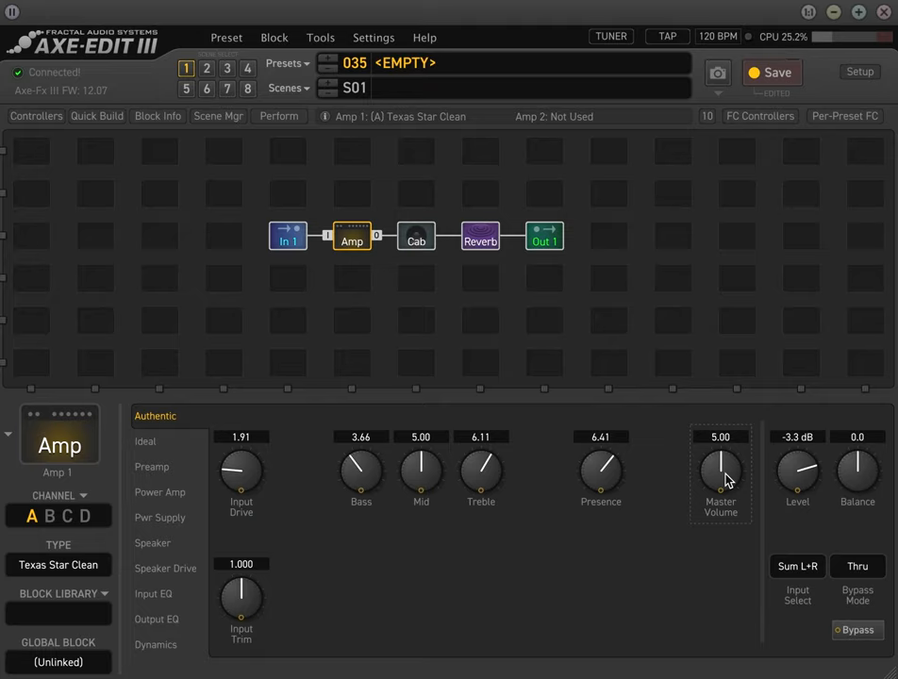
Raise the Texas Star Clean amp's Master Volume from 5.00 to 7.07.
left_click_drag(721, 471, 727, 481)
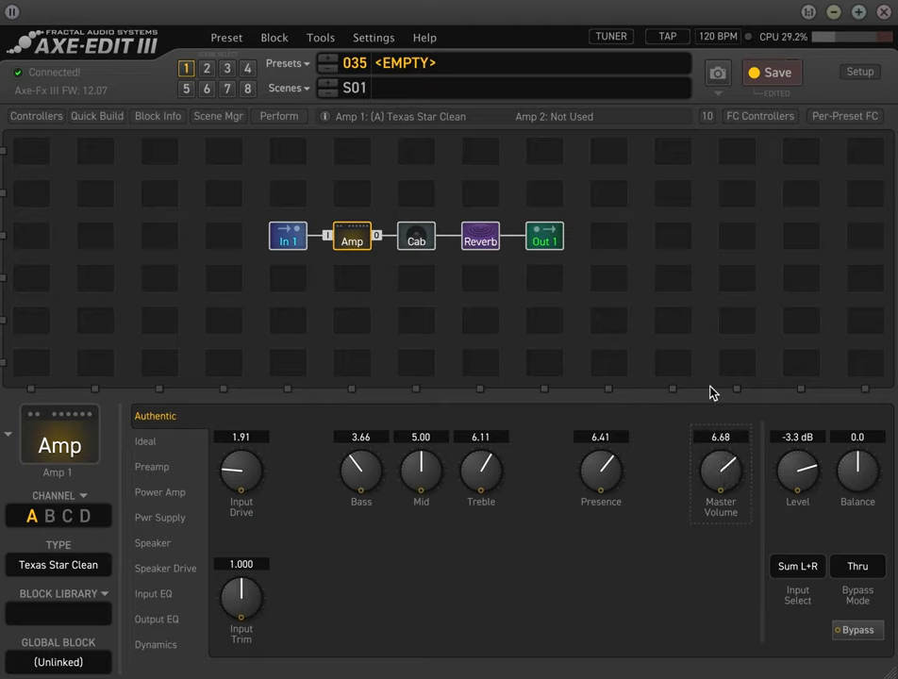
left_click_drag(720, 472, 720, 452)
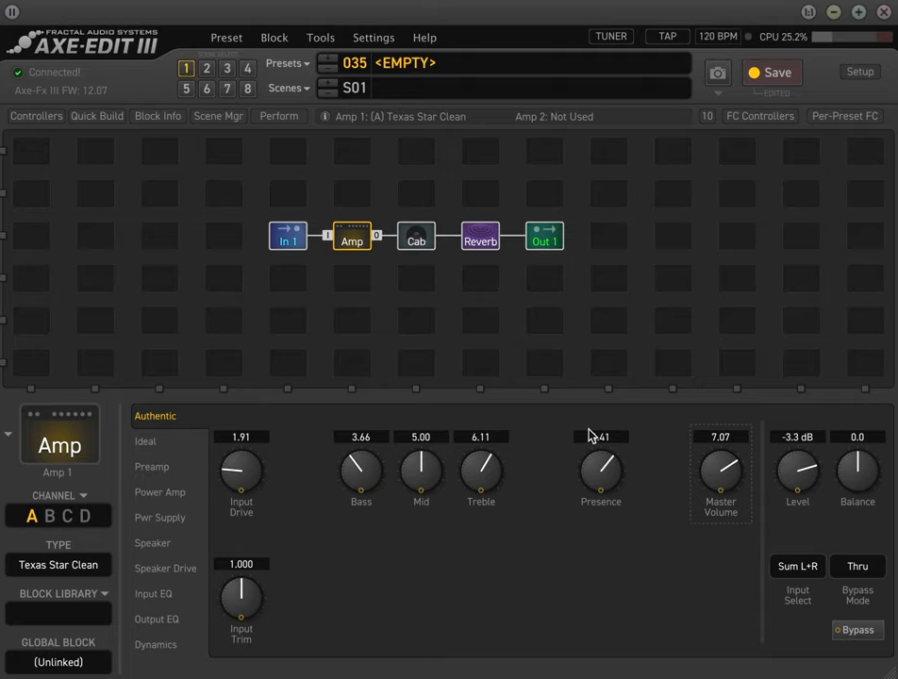
mouse_move(587, 368)
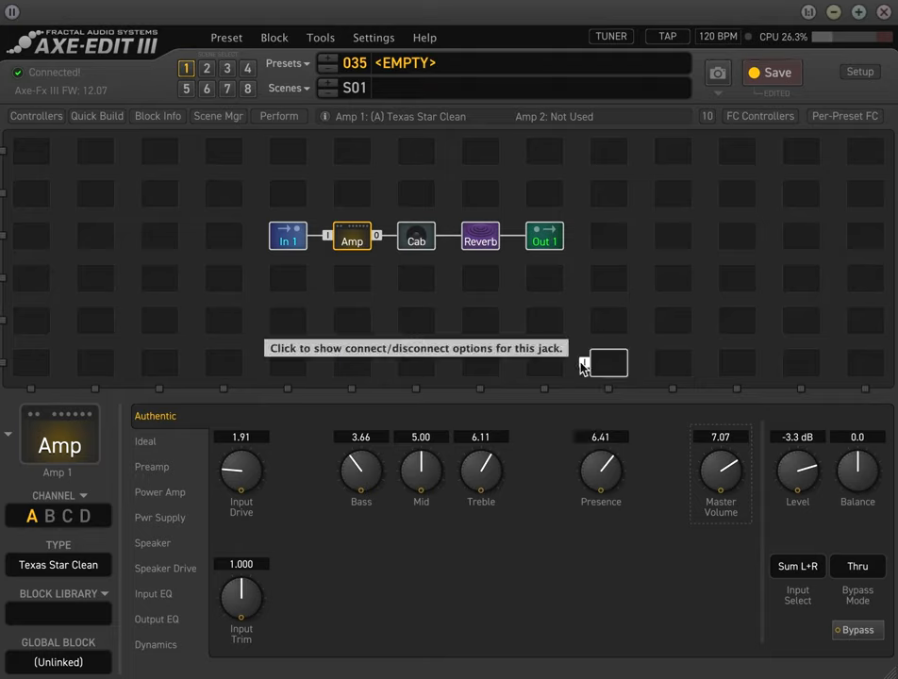
mouse_move(585, 181)
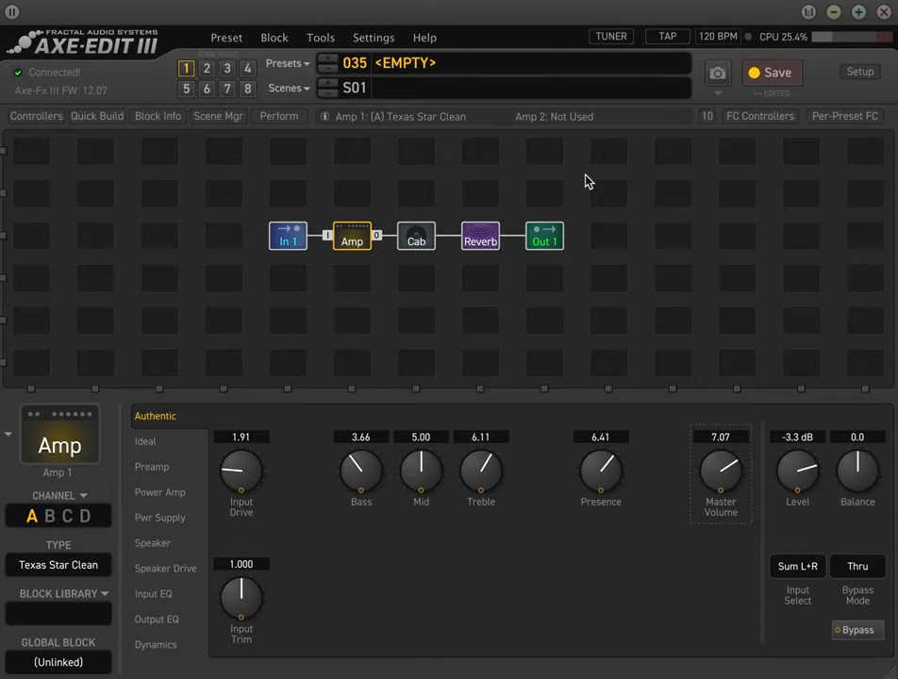
mouse_move(681, 110)
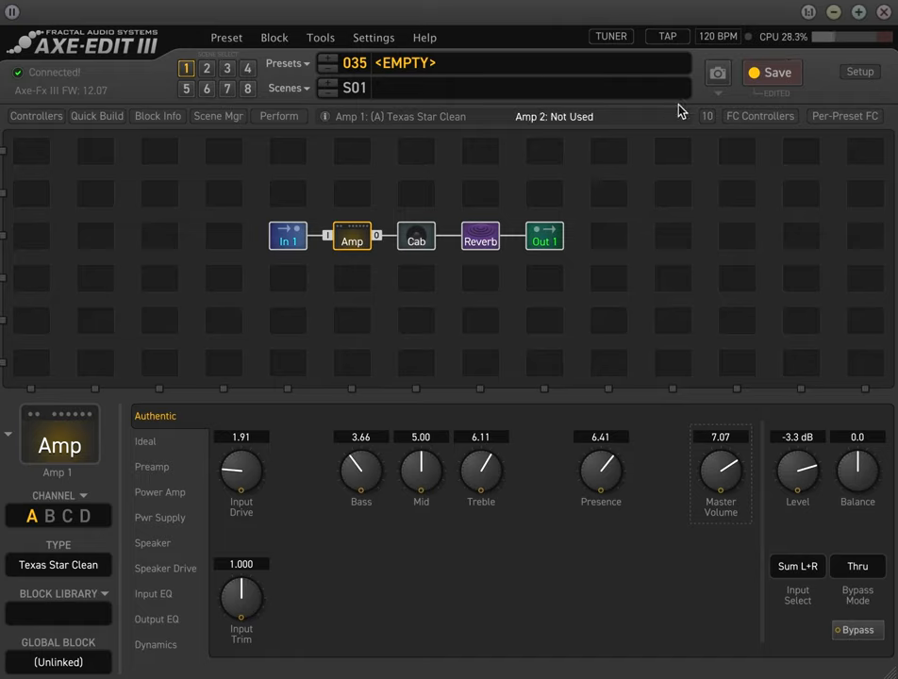